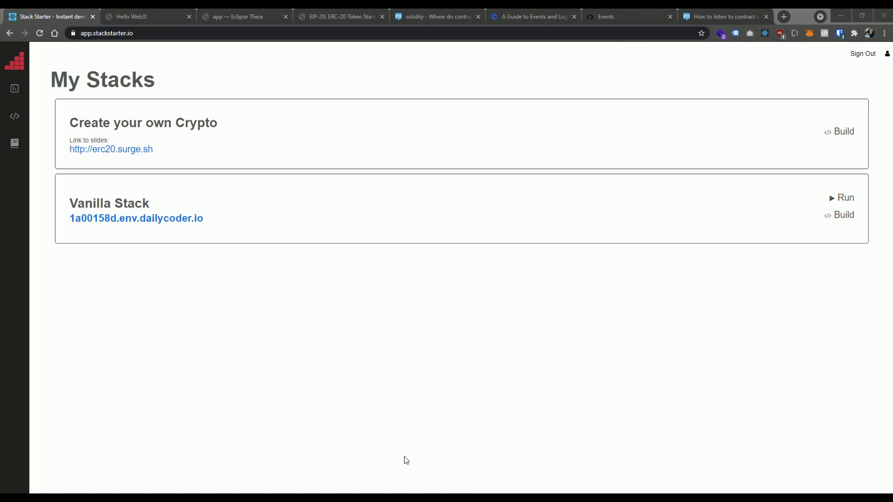
{"action": "mouse_move", "coordinate": [832, 219]}
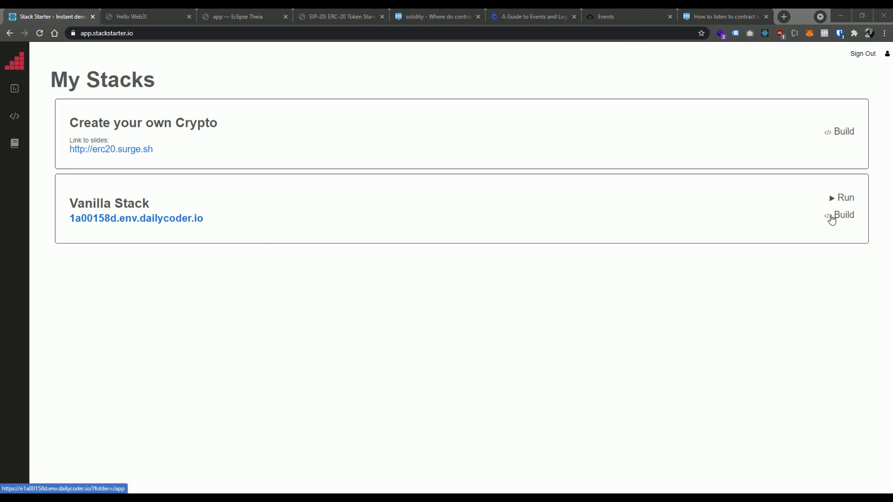
Build the Vanilla Stack card so its project code opens in the online IDE.
{"action": "left_click", "coordinate": [841, 216]}
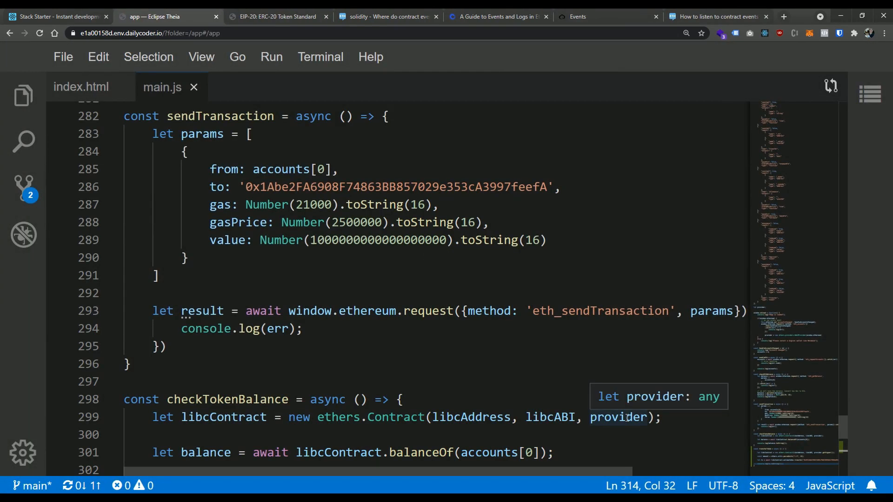
{"action": "mouse_move", "coordinate": [495, 370]}
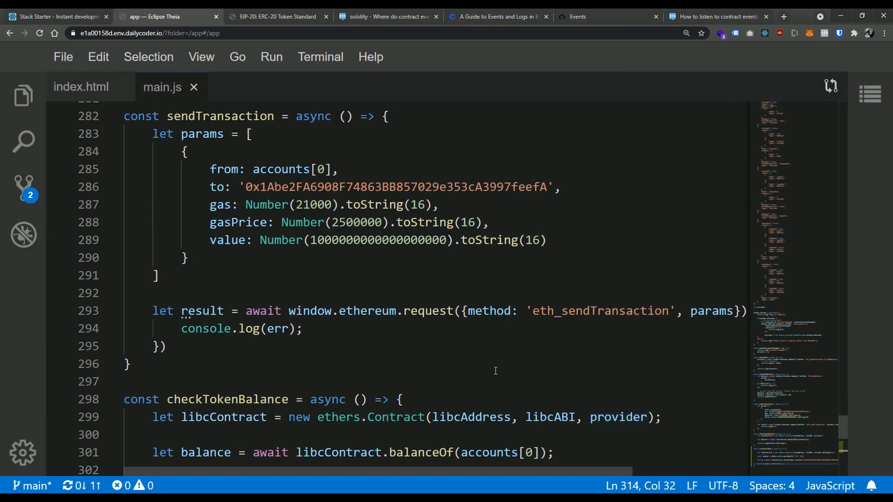
{"action": "scroll", "scroll_direction": "down", "scroll_amount": 3}
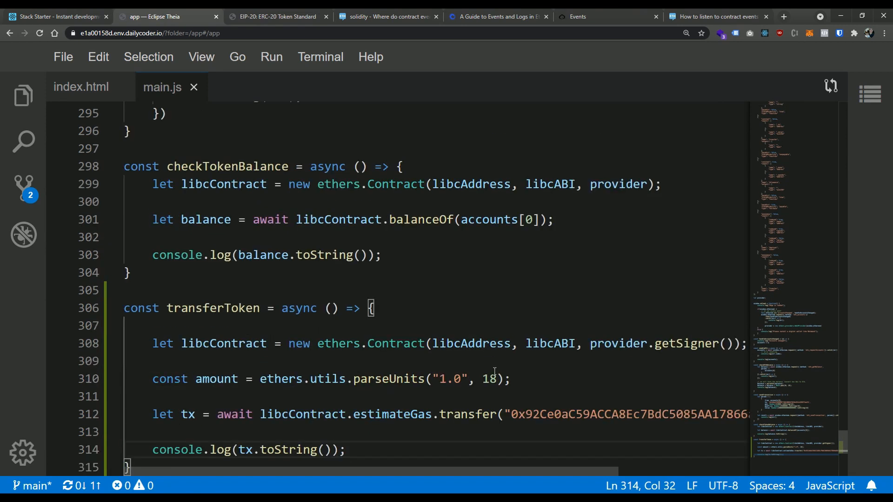
{"action": "scroll", "scroll_direction": "down", "scroll_amount": 3}
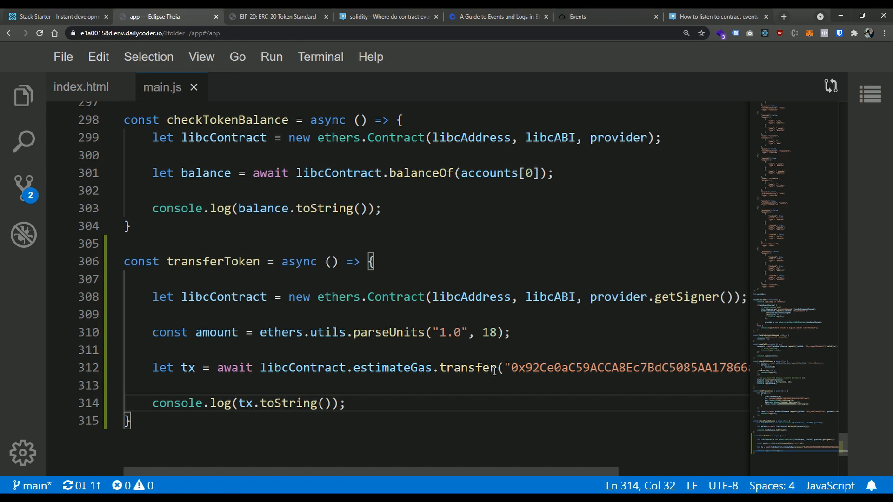
{"action": "left_click", "coordinate": [165, 120]}
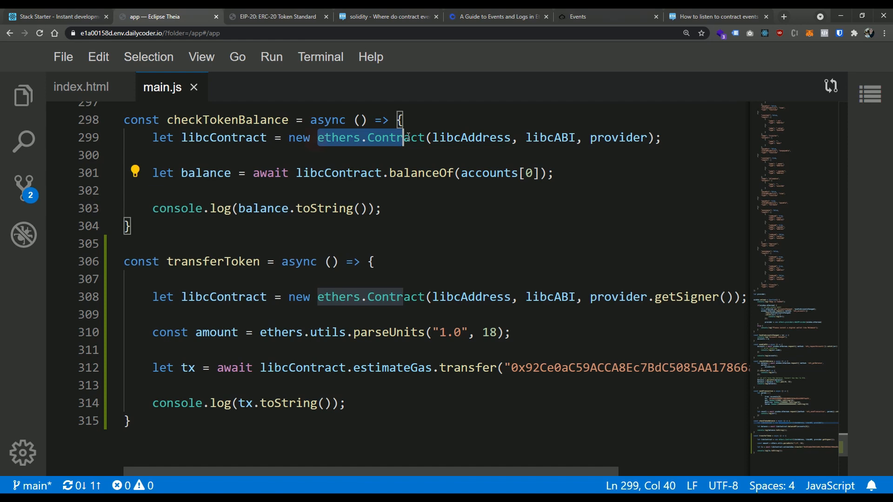
{"action": "mouse_move", "coordinate": [455, 145]}
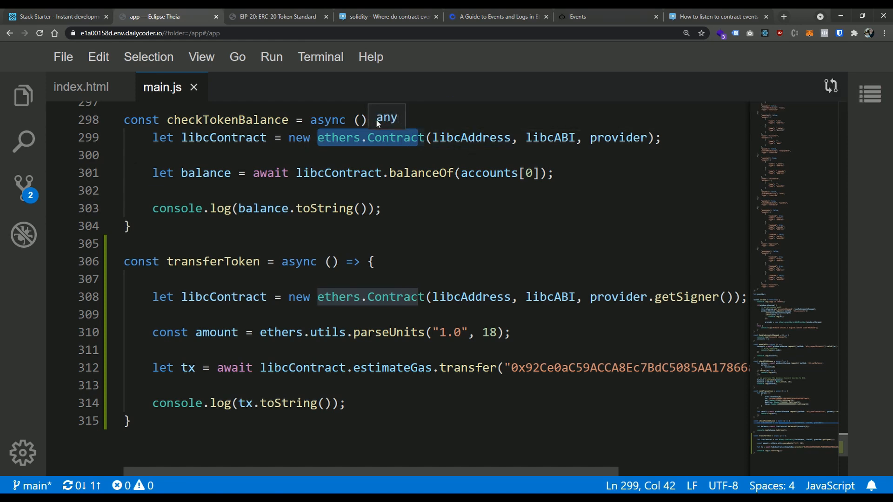
{"action": "mouse_move", "coordinate": [313, 137]}
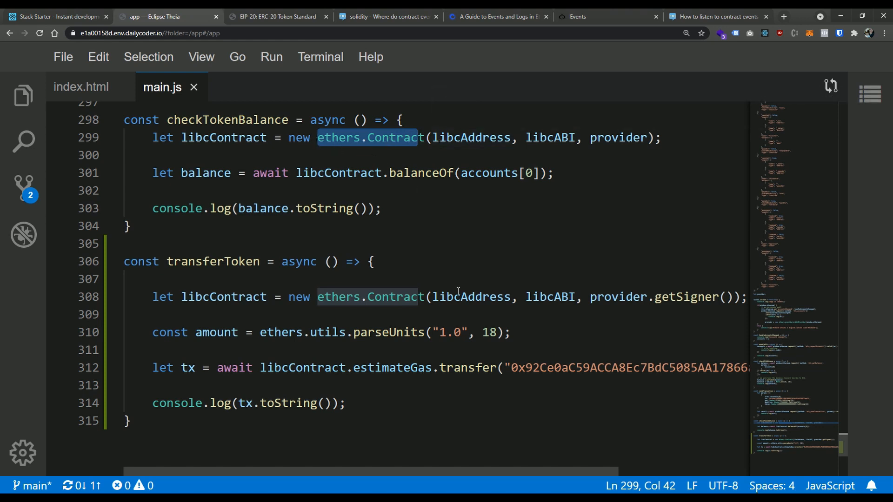
{"action": "mouse_move", "coordinate": [496, 268]}
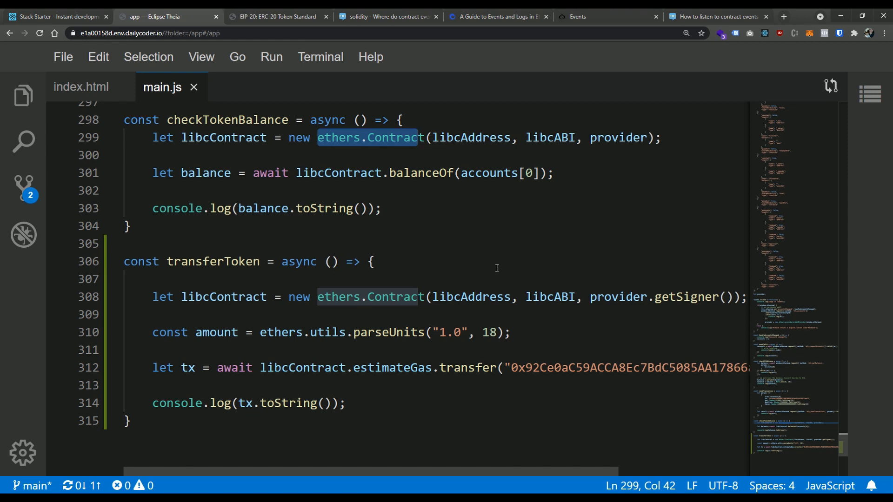
{"action": "mouse_move", "coordinate": [470, 138]}
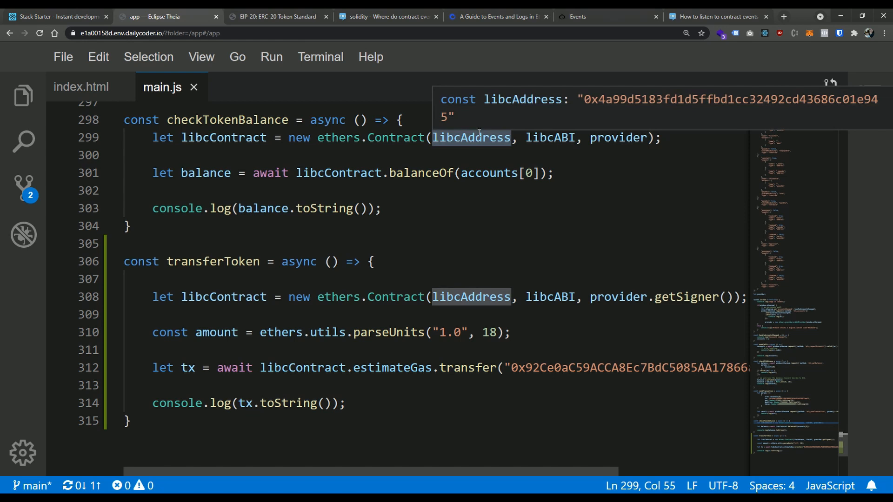
{"action": "mouse_move", "coordinate": [550, 137]}
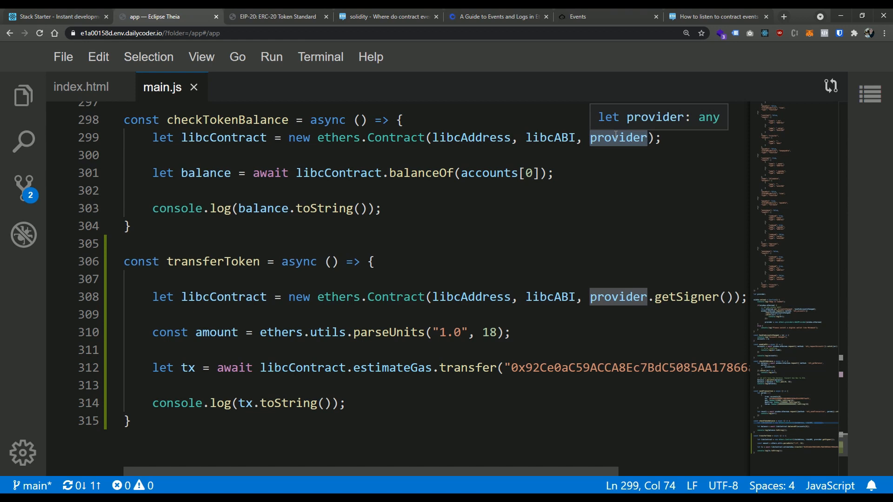
{"action": "mouse_move", "coordinate": [621, 176]}
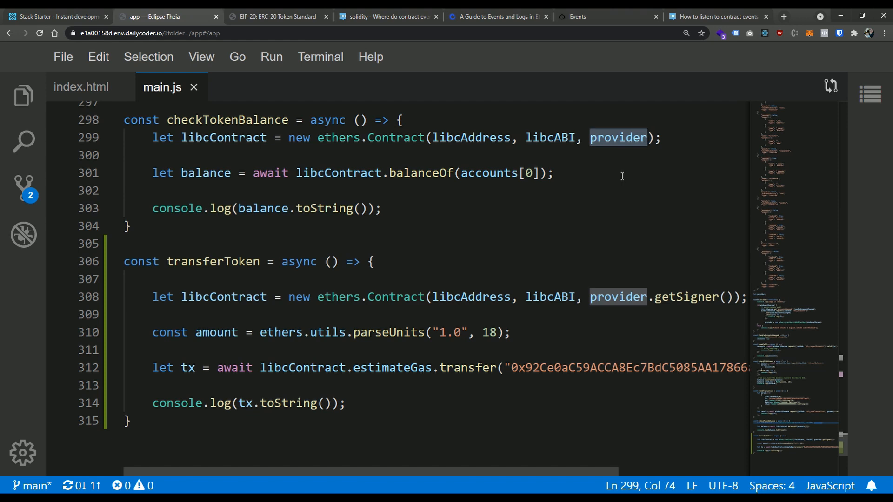
{"action": "mouse_move", "coordinate": [612, 165]}
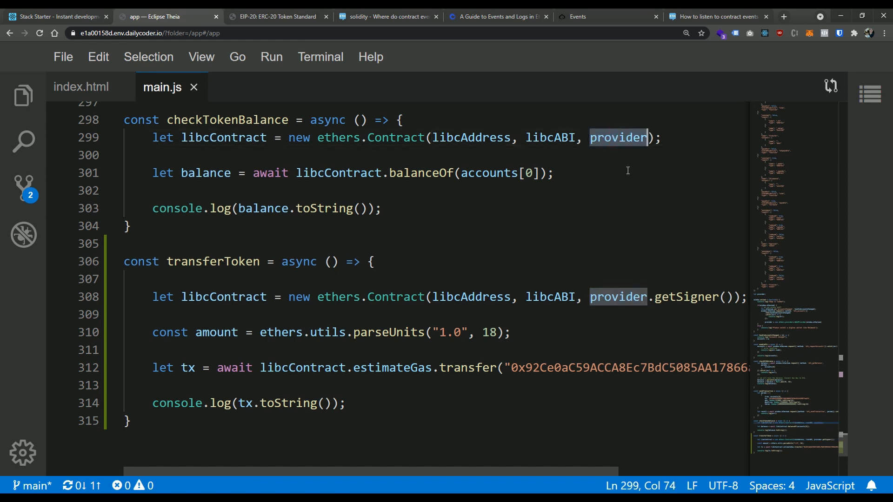
{"action": "mouse_move", "coordinate": [629, 171]}
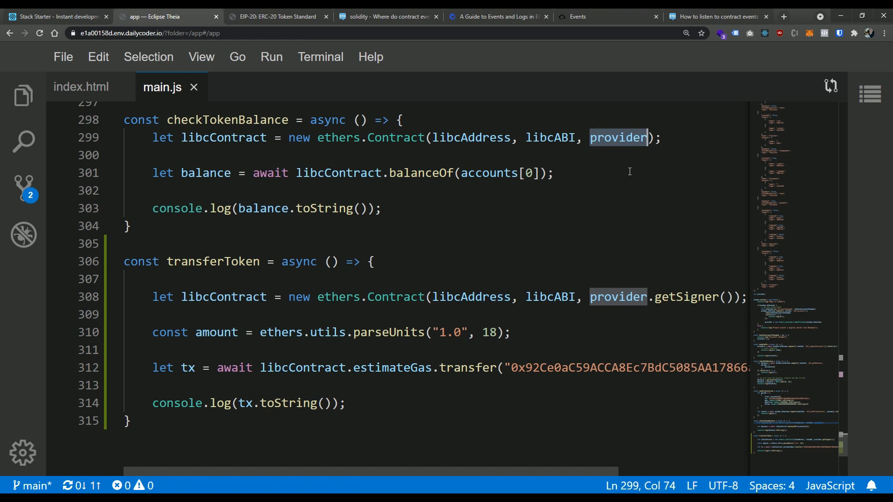
{"action": "mouse_move", "coordinate": [588, 278]}
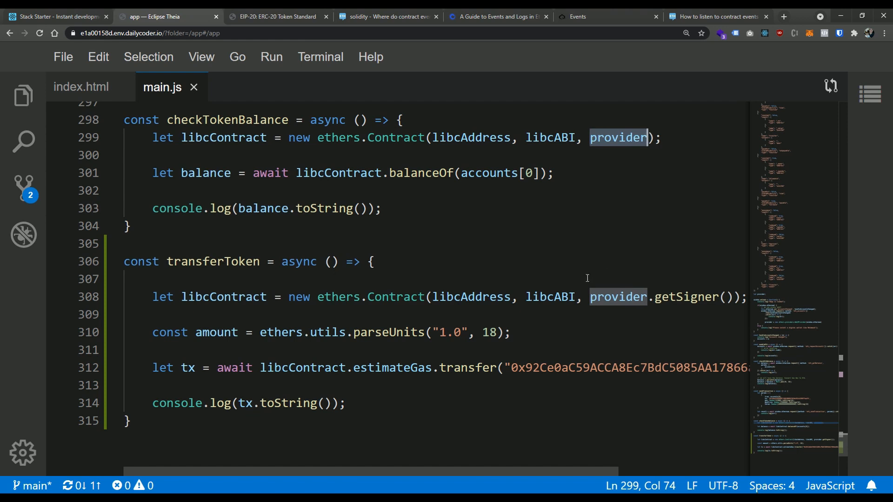
{"action": "mouse_move", "coordinate": [586, 317]}
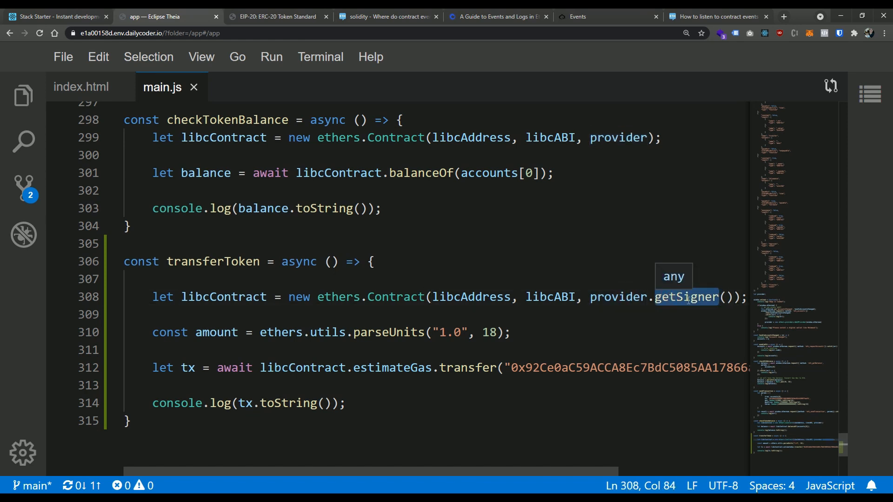
{"action": "mouse_move", "coordinate": [702, 359]}
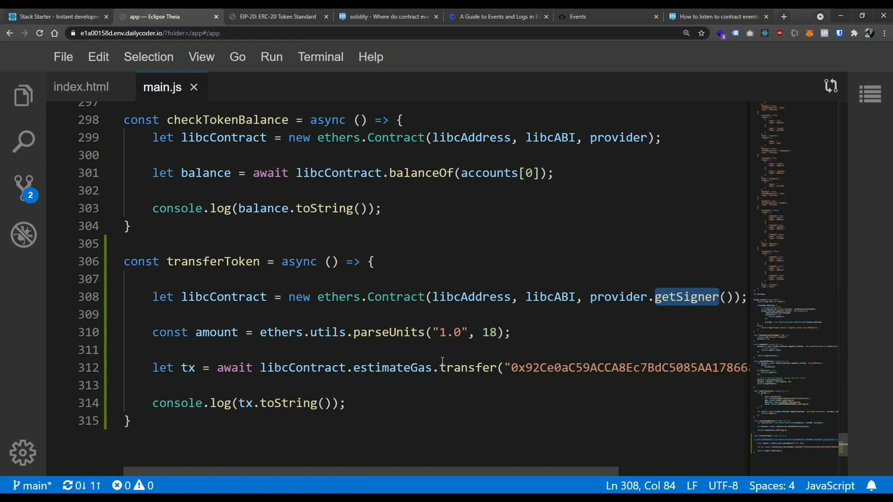
{"action": "mouse_move", "coordinate": [454, 312]}
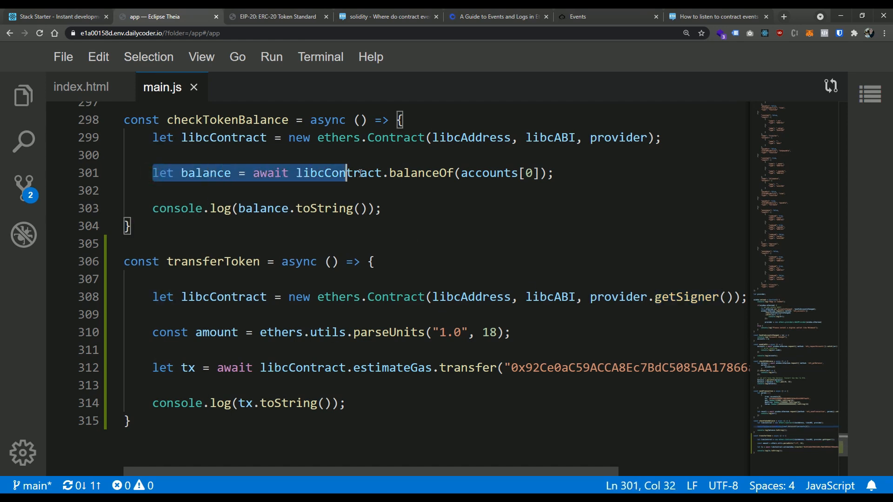
{"action": "left_click", "coordinate": [564, 173]}
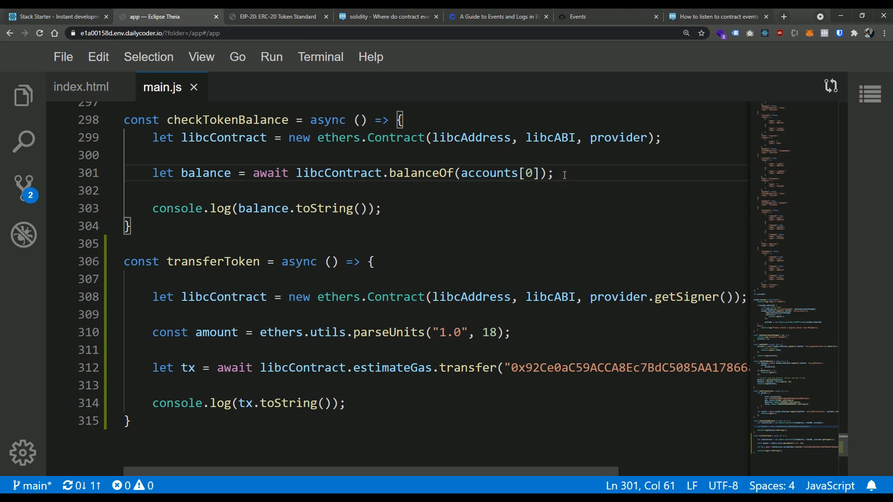
{"action": "mouse_move", "coordinate": [296, 177]}
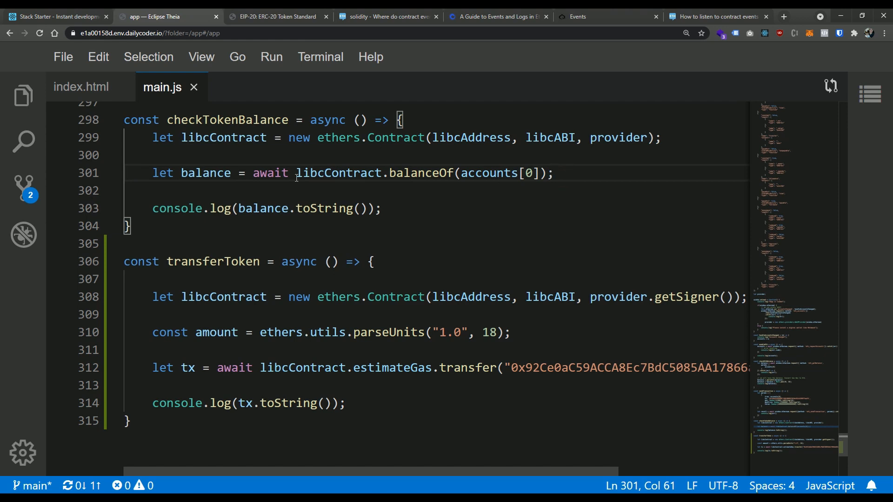
{"action": "left_click_drag", "start_coordinate": [296, 173], "coordinate": [556, 173]}
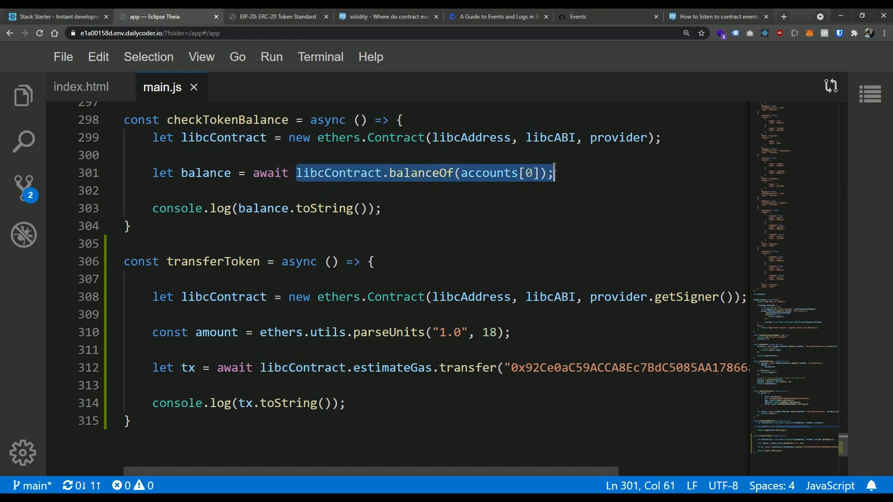
{"action": "left_click", "coordinate": [208, 173]}
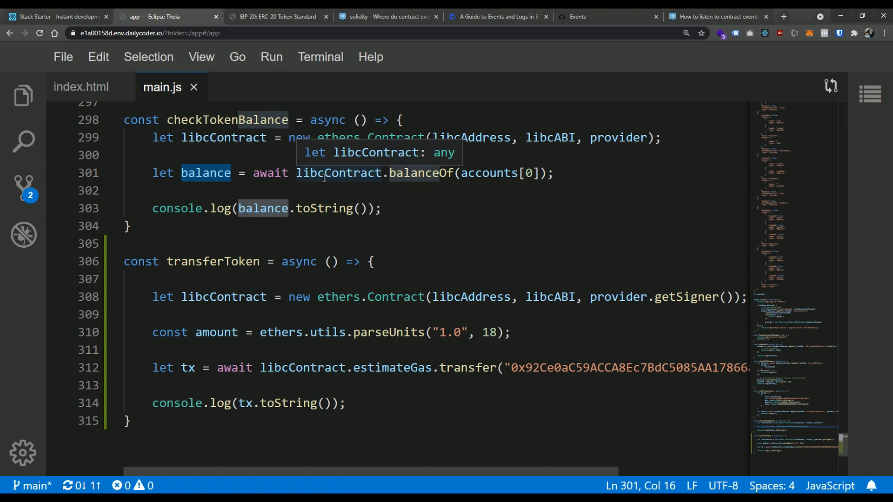
{"action": "mouse_move", "coordinate": [552, 354]}
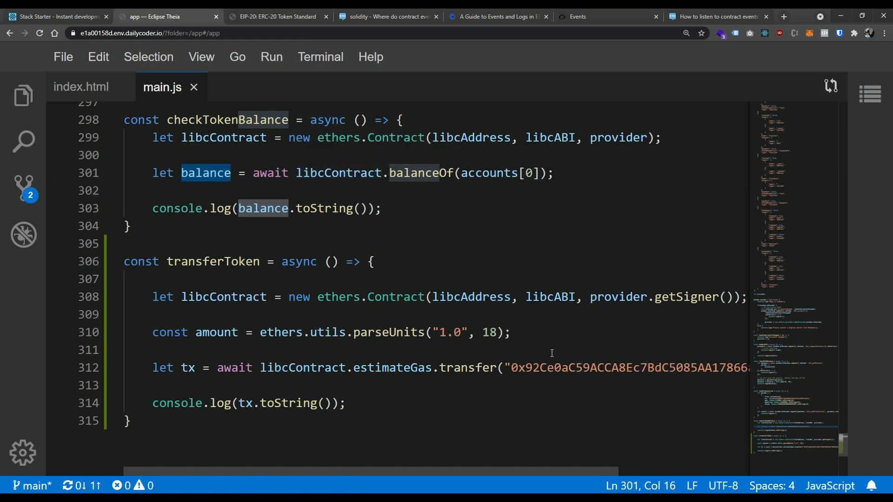
{"action": "mouse_move", "coordinate": [379, 308]}
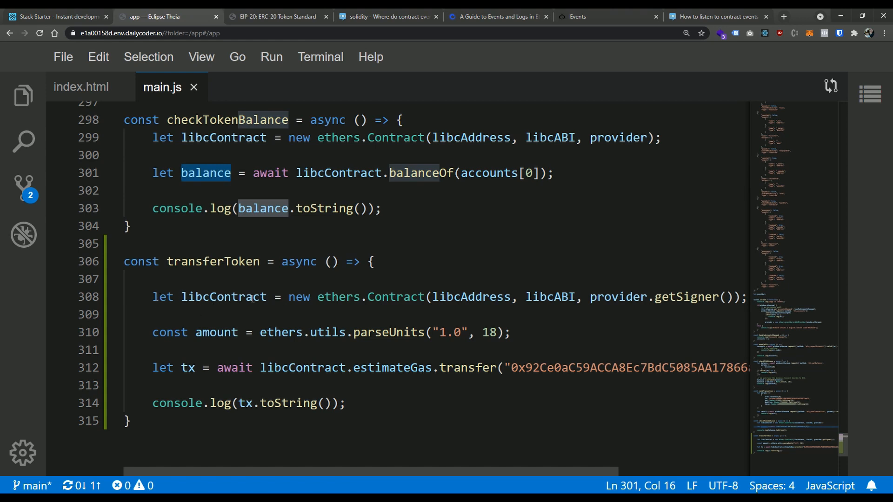
Remove 'estimateGas.' on line 312 so transferToken awaits libcContract.transfer directly.
{"action": "scroll", "scroll_direction": "down", "scroll_amount": 3}
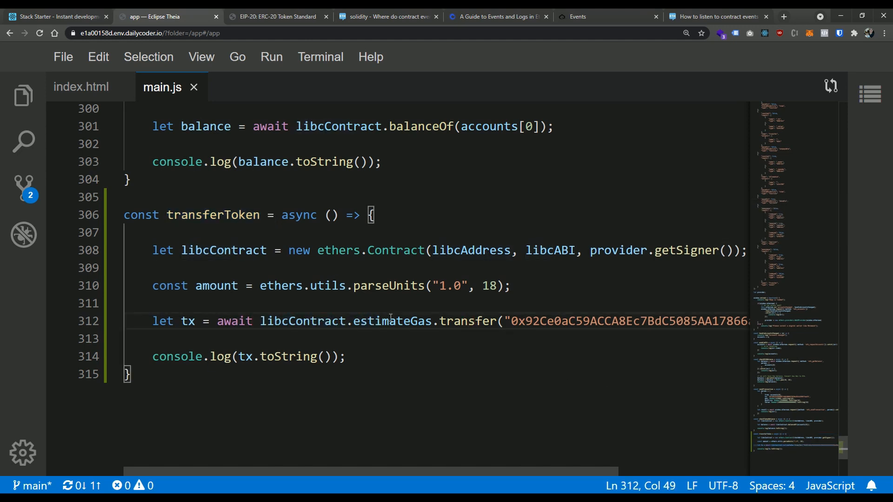
{"action": "double_click", "coordinate": [468, 321]}
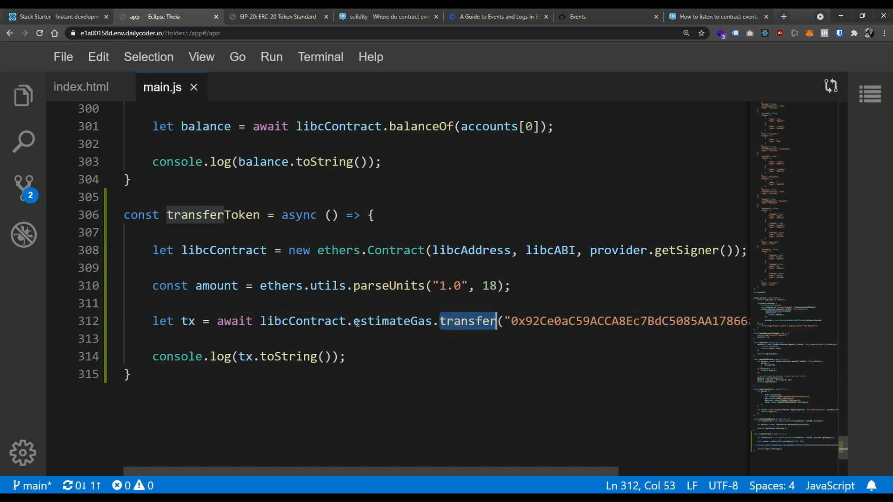
{"action": "left_click", "coordinate": [434, 321]}
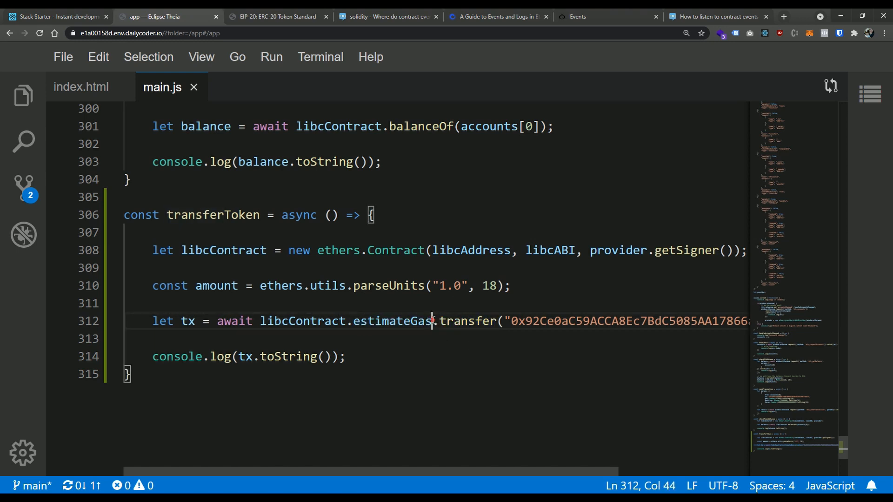
{"action": "double_click", "coordinate": [392, 320]}
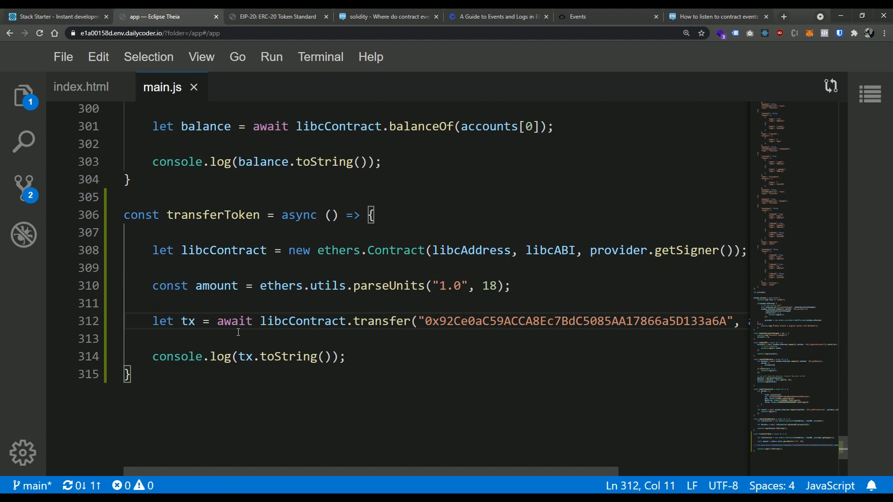
{"action": "double_click", "coordinate": [188, 321]}
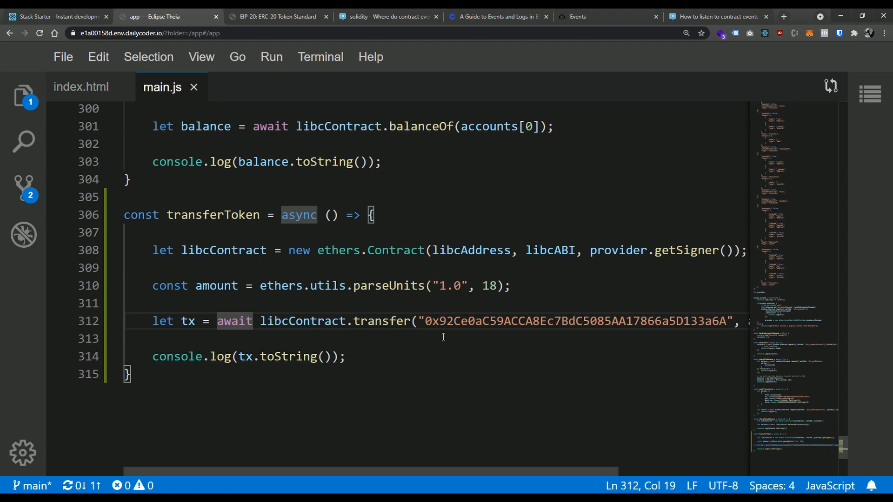
{"action": "mouse_move", "coordinate": [269, 86]}
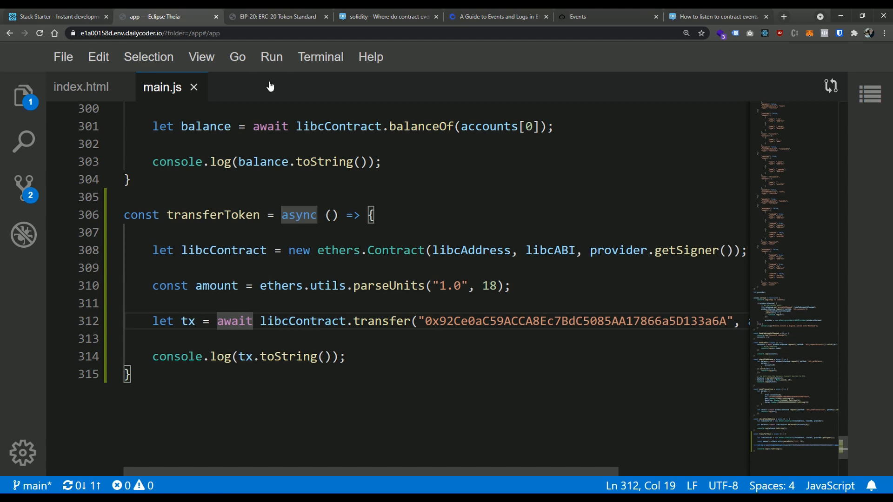
Jump to the Events section of the EIP-20 spec via its table of contents.
{"action": "left_click", "coordinate": [277, 17]}
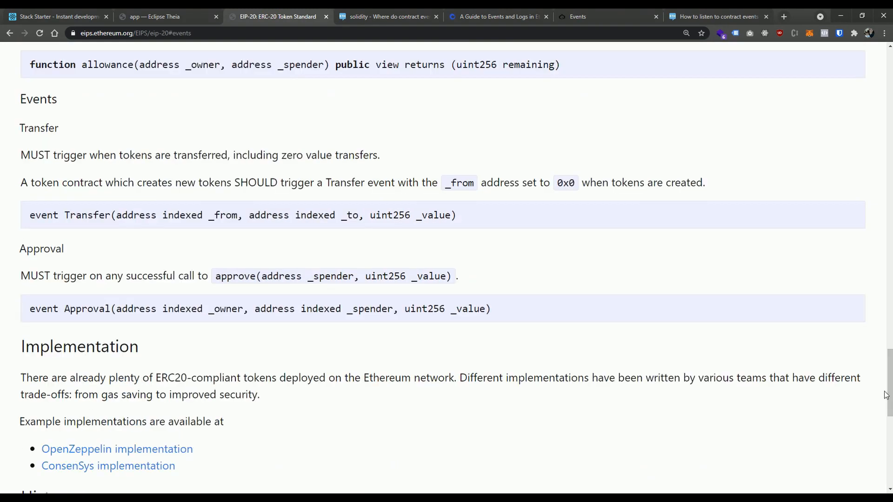
{"action": "scroll", "scroll_direction": "up", "scroll_amount": 3}
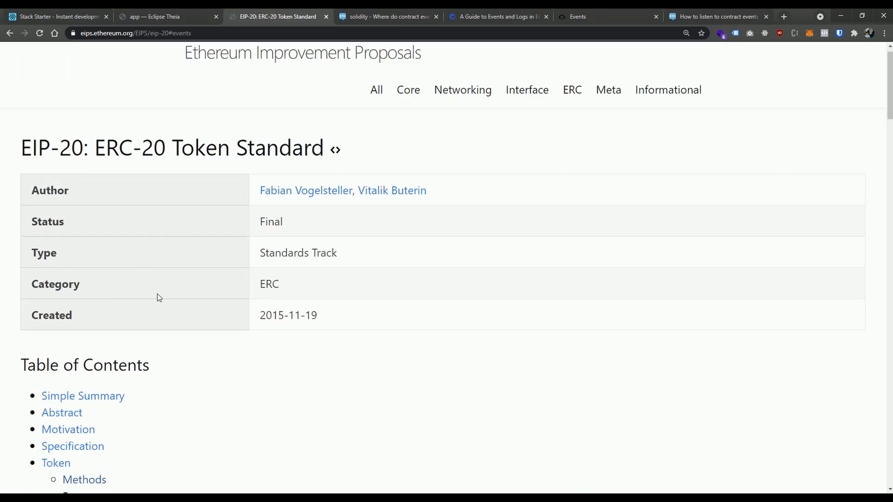
{"action": "scroll", "scroll_direction": "down", "scroll_amount": 3}
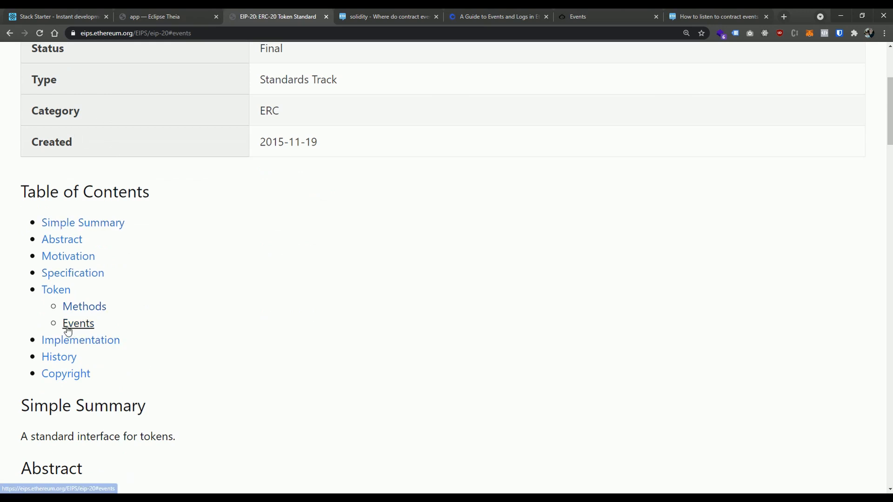
{"action": "left_click", "coordinate": [78, 324]}
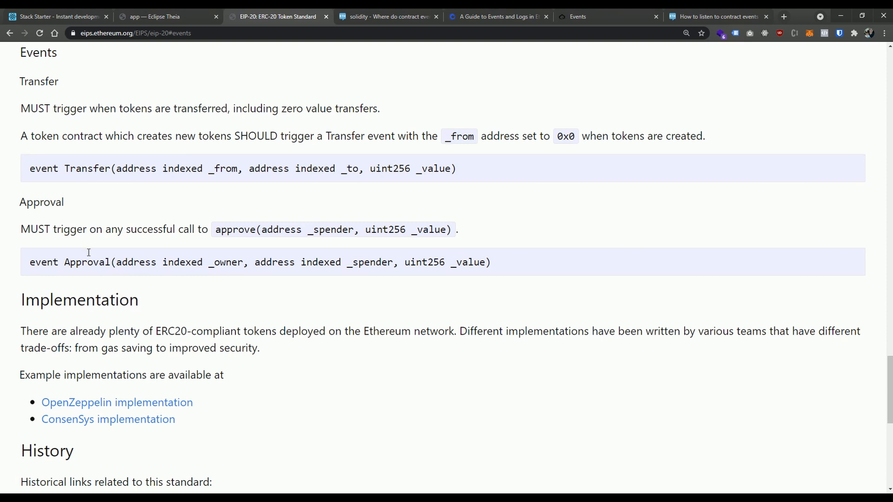
{"action": "mouse_move", "coordinate": [71, 123]}
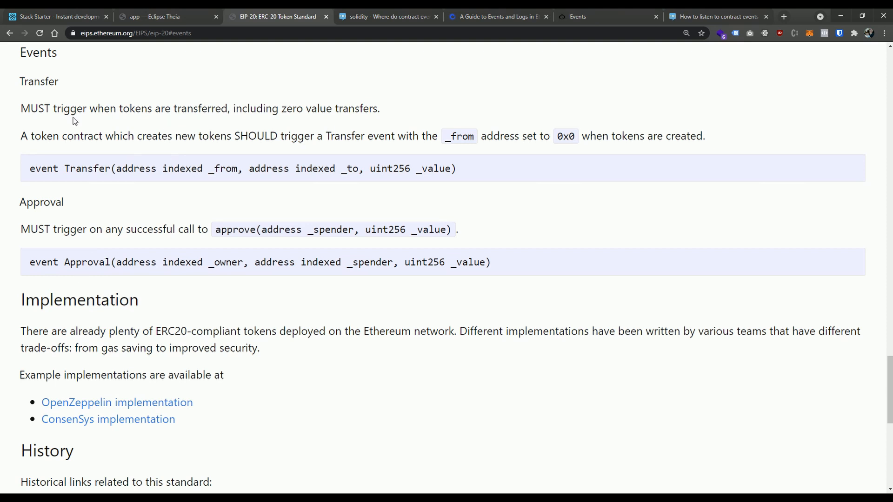
{"action": "mouse_move", "coordinate": [116, 232]}
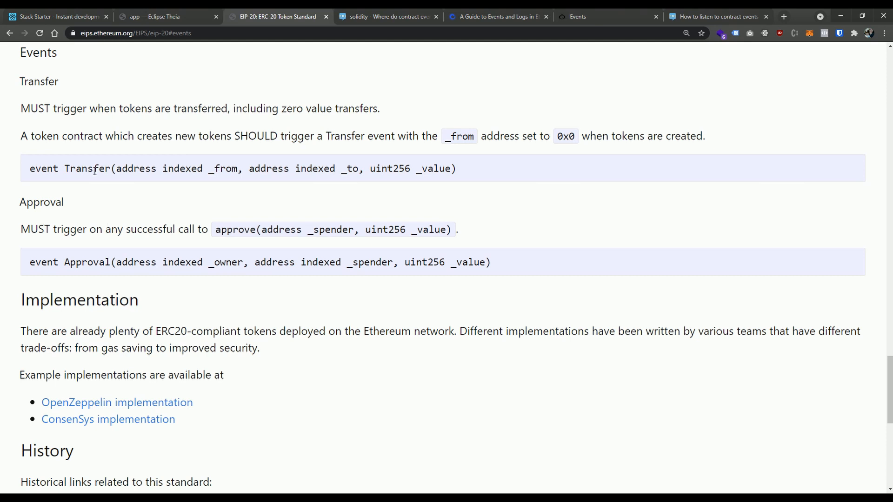
Highlight the Transfer event name and its _to, _value and indexed parameters in the spec.
{"action": "double_click", "coordinate": [88, 263]}
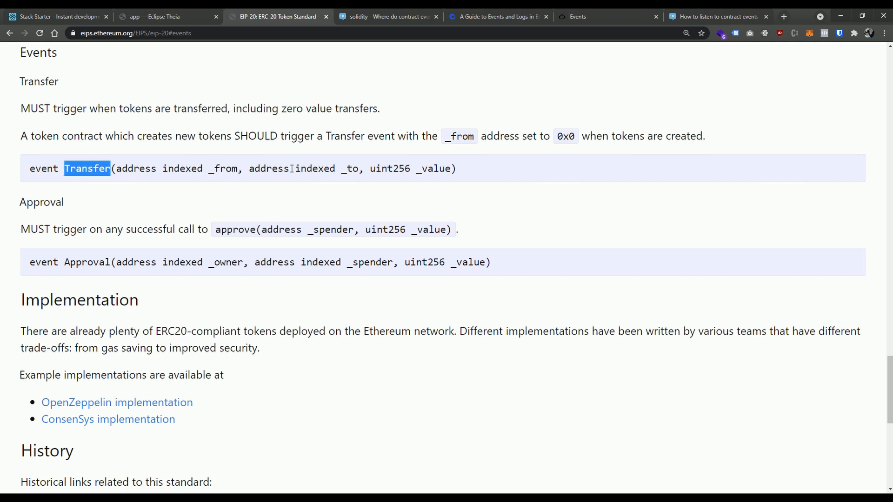
{"action": "mouse_move", "coordinate": [221, 175]}
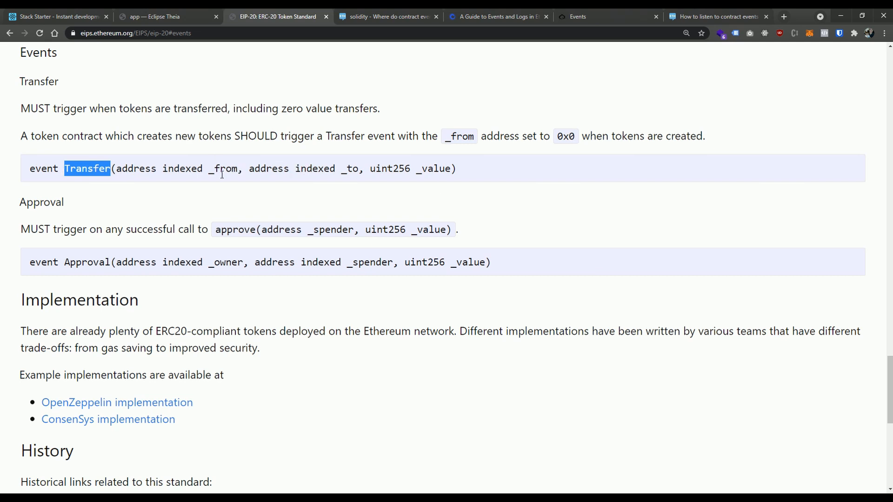
{"action": "mouse_move", "coordinate": [133, 182]}
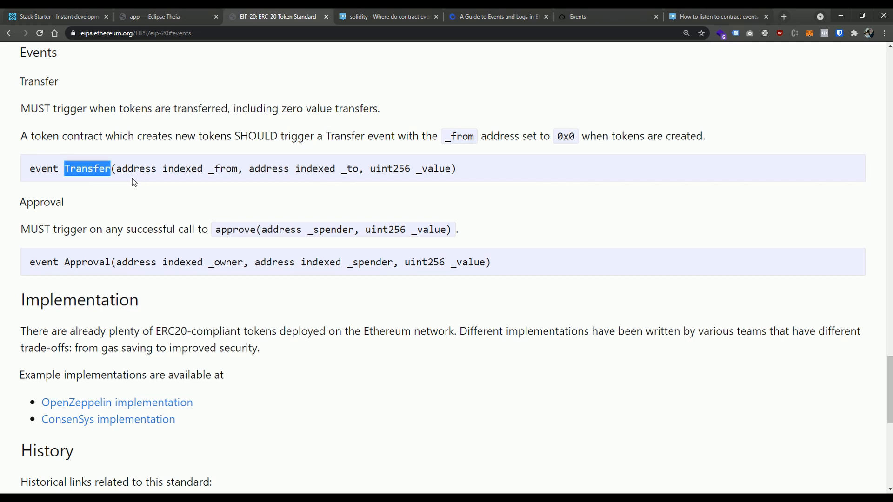
{"action": "left_click", "coordinate": [228, 177]}
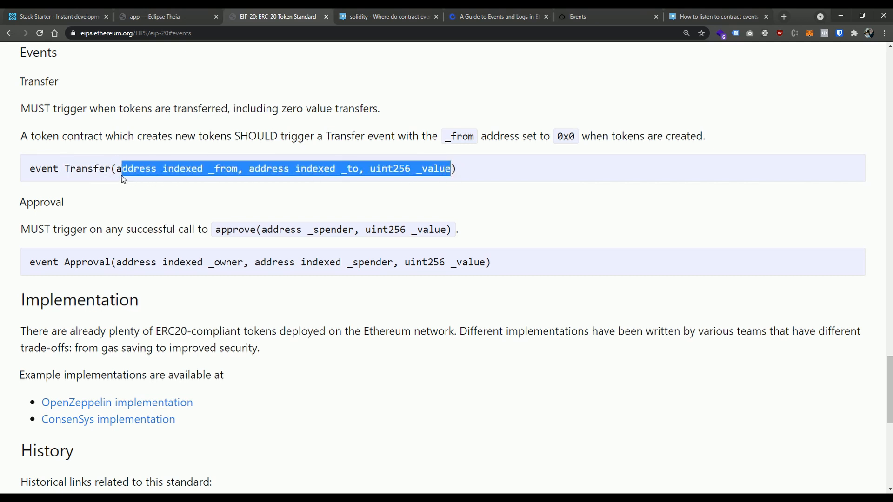
{"action": "left_click", "coordinate": [228, 168]}
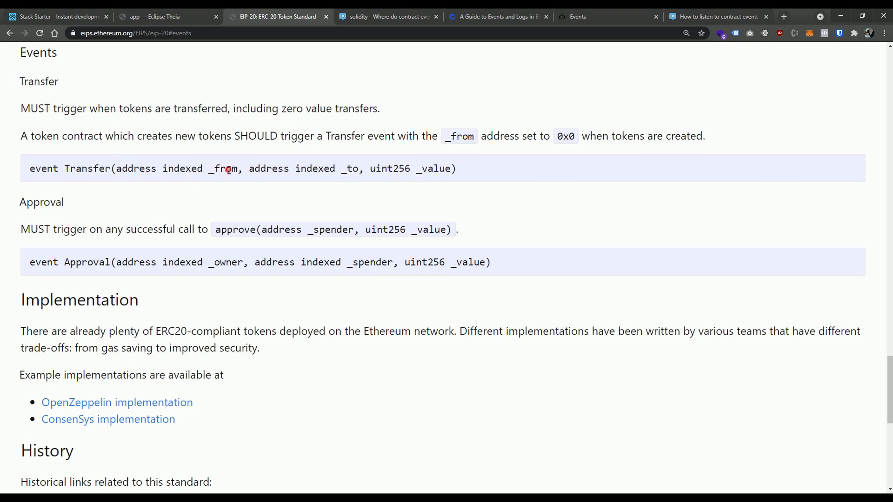
{"action": "mouse_move", "coordinate": [347, 168]}
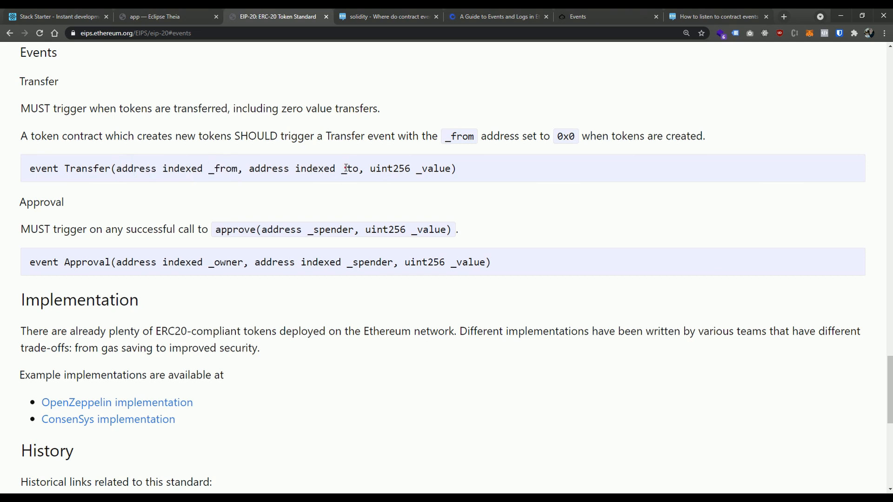
{"action": "double_click", "coordinate": [350, 168]}
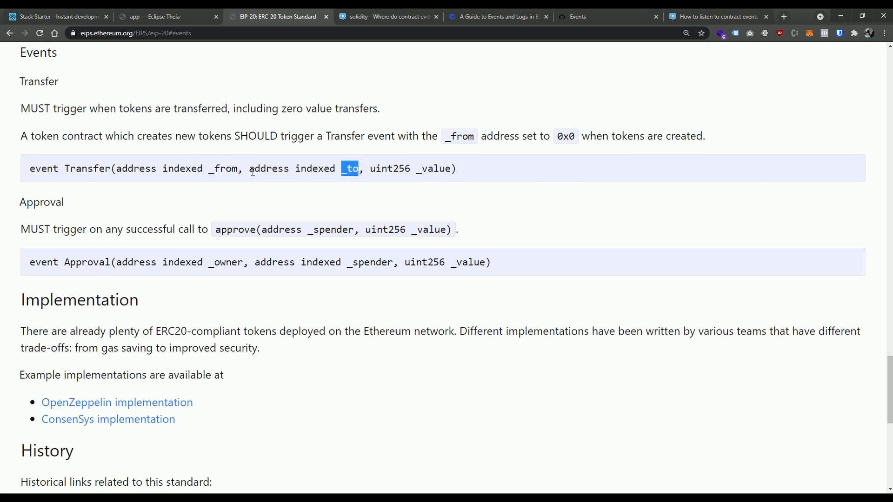
{"action": "double_click", "coordinate": [433, 168]}
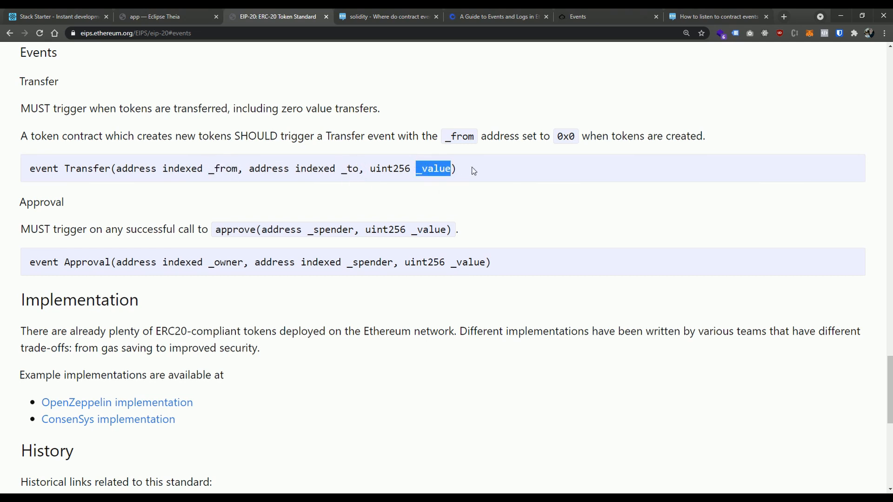
{"action": "mouse_move", "coordinate": [479, 171]}
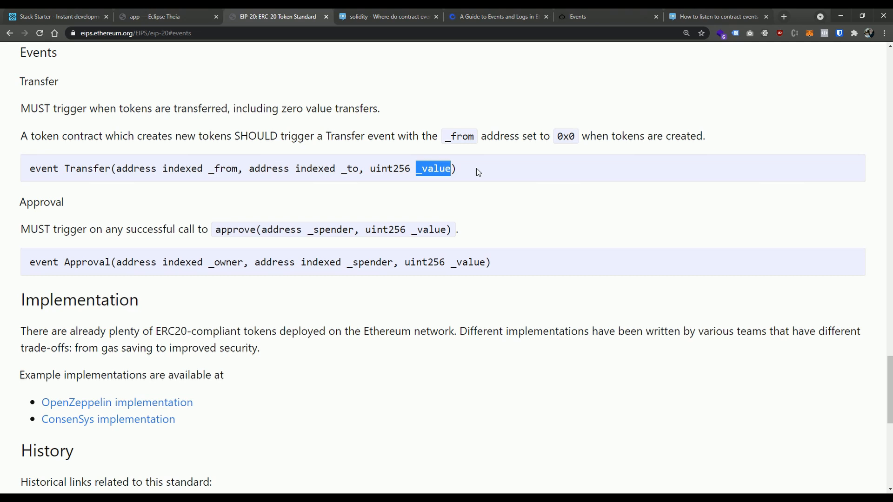
{"action": "mouse_move", "coordinate": [448, 166]}
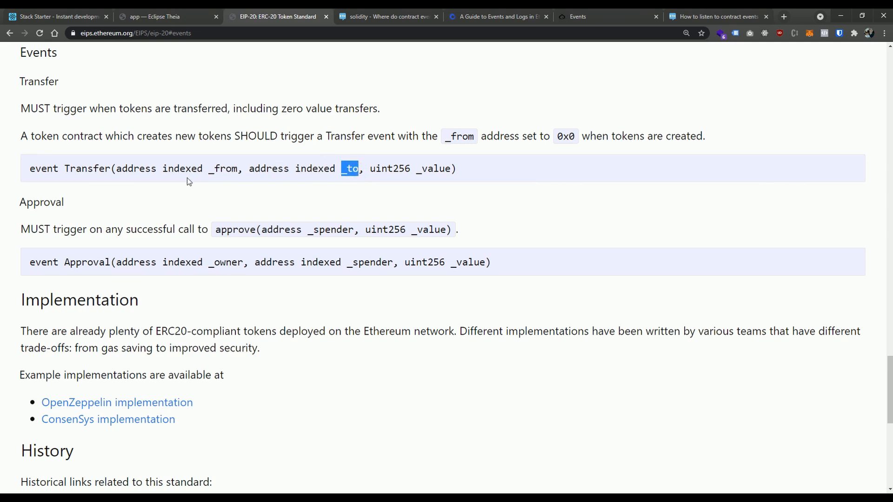
{"action": "double_click", "coordinate": [316, 168]}
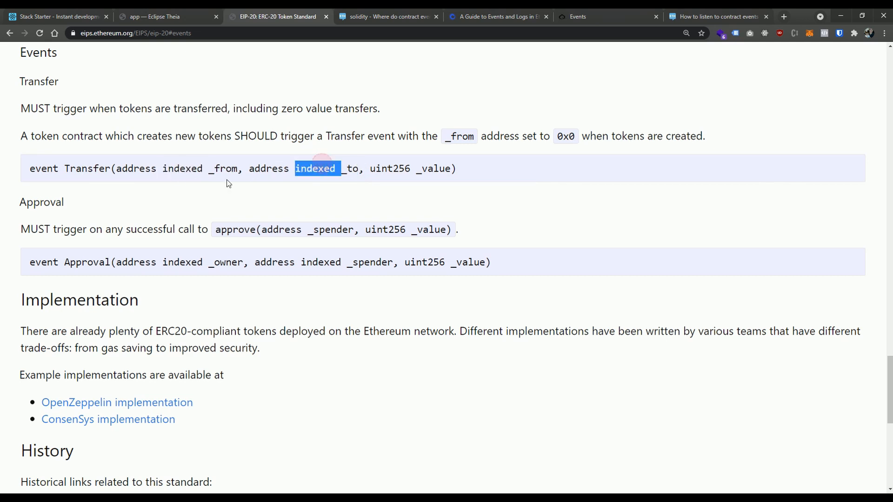
{"action": "mouse_move", "coordinate": [203, 168]}
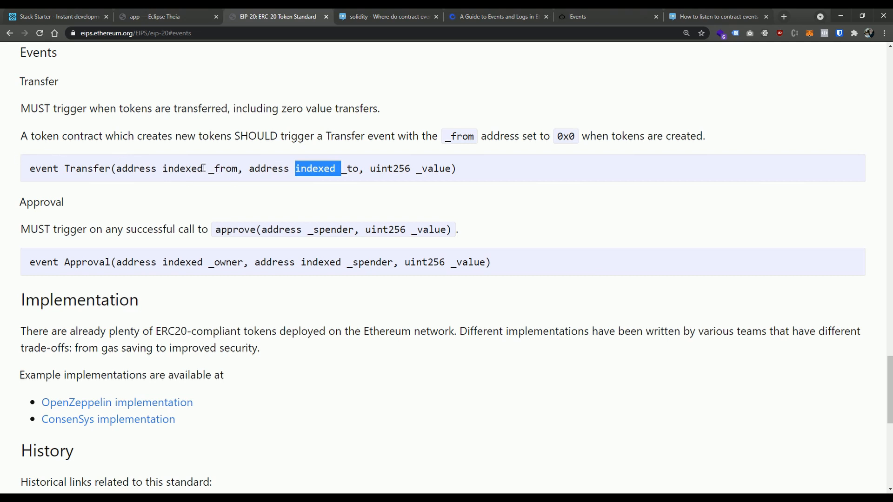
{"action": "mouse_move", "coordinate": [149, 180]}
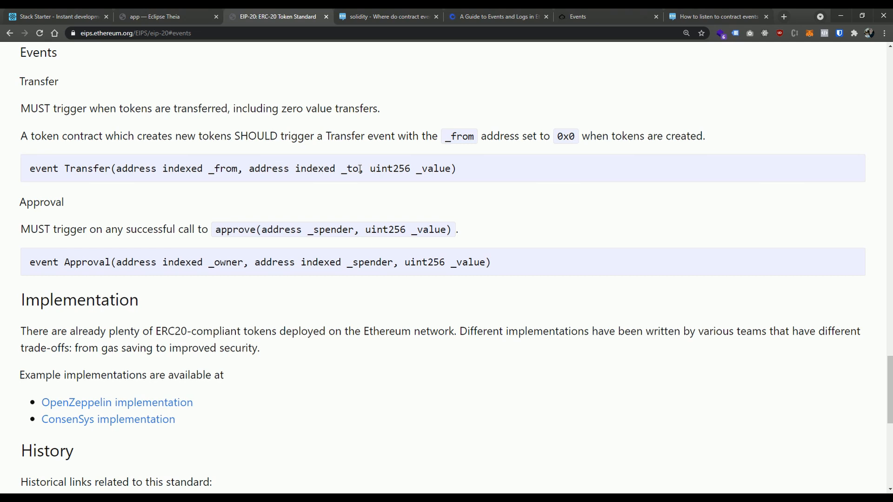
{"action": "mouse_move", "coordinate": [160, 17]}
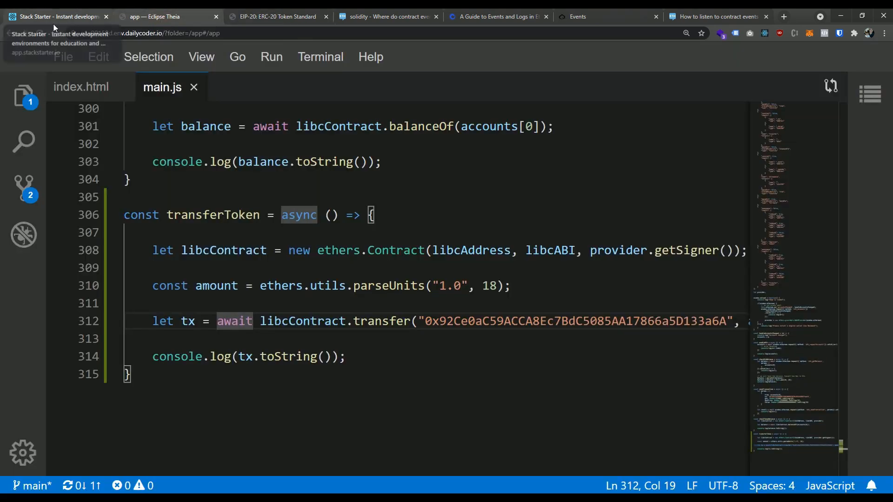
Launch the Vanilla Stack app from My Stacks and bring up the Hello Web3 page's context menu.
{"action": "left_click", "coordinate": [56, 17]}
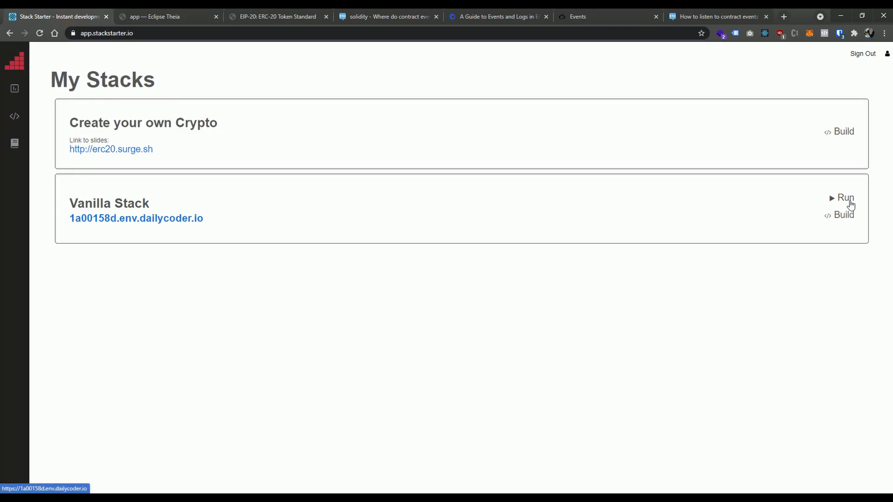
{"action": "left_click", "coordinate": [845, 198]}
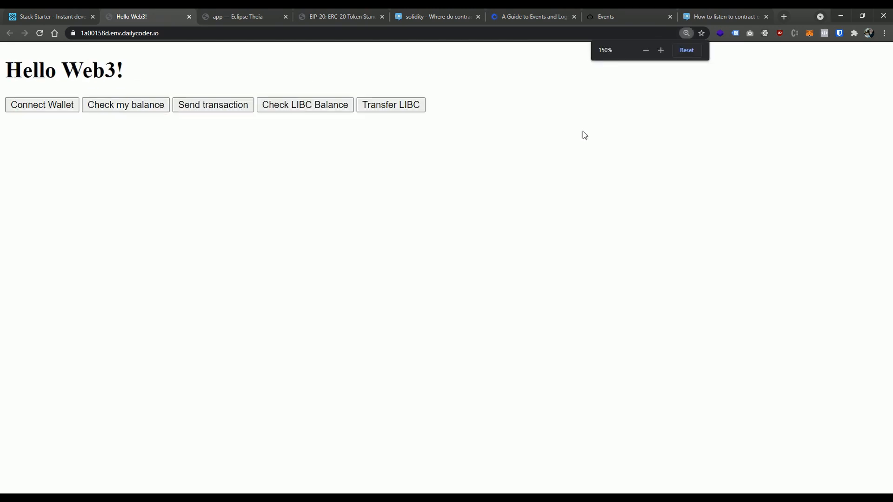
{"action": "right_click", "coordinate": [410, 227]}
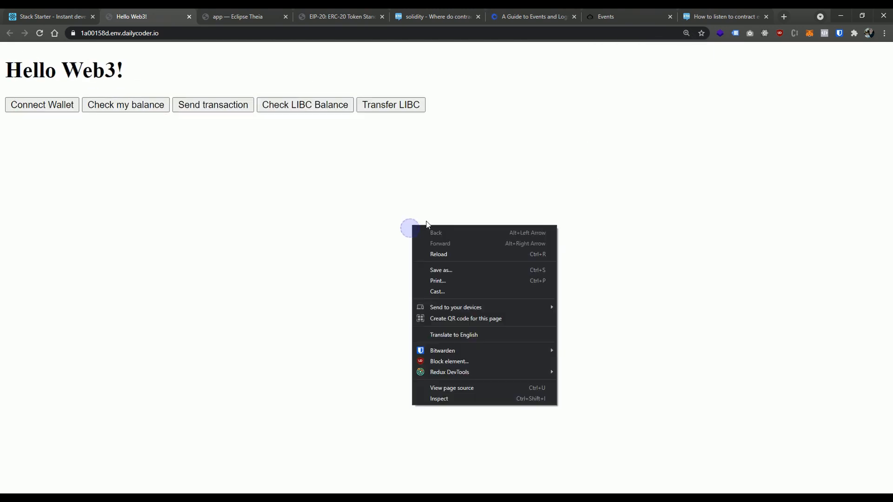
Inspect the page, attempt a LIBC transfer, reject it in MetaMask and clear the console errors.
{"action": "left_click", "coordinate": [439, 398]}
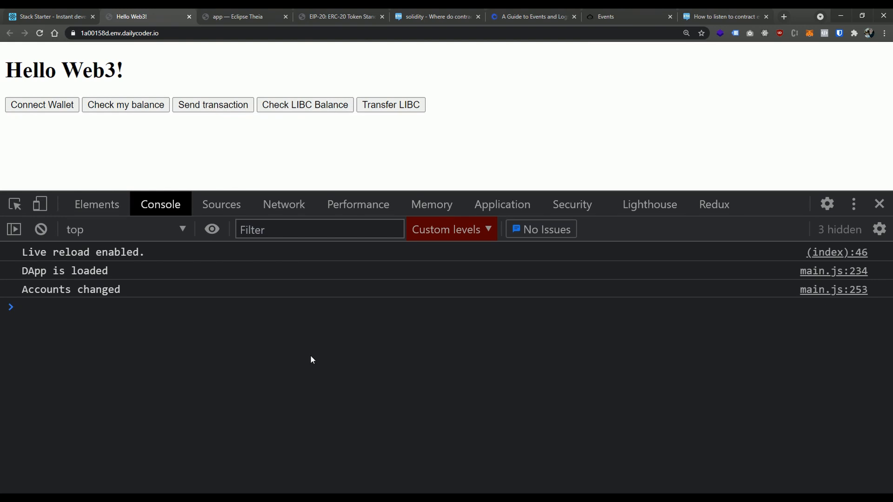
{"action": "mouse_move", "coordinate": [376, 102]}
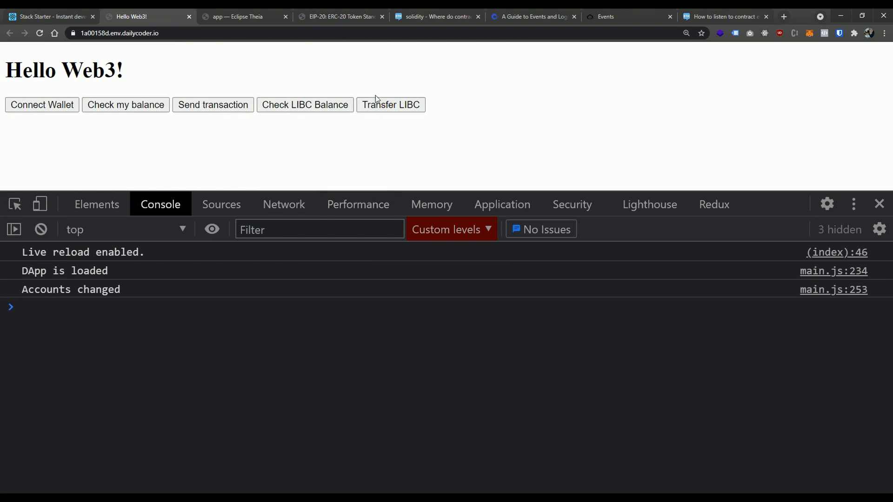
{"action": "mouse_move", "coordinate": [395, 107]}
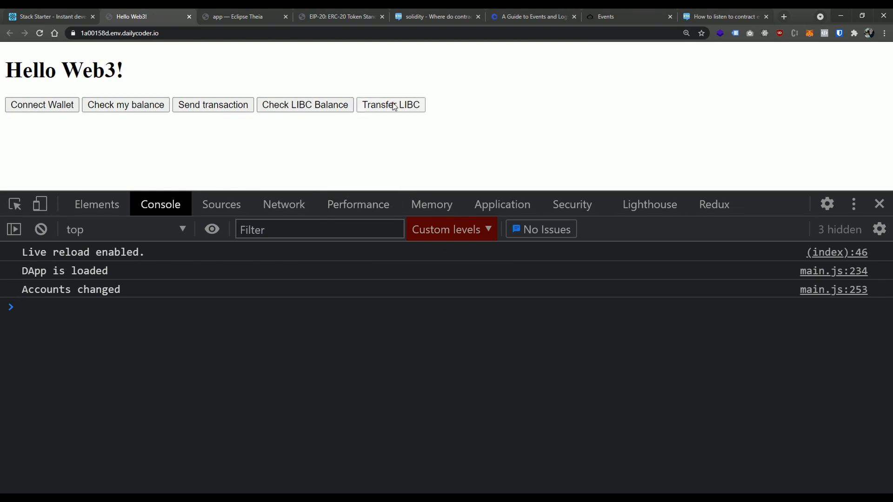
{"action": "left_click", "coordinate": [391, 105]}
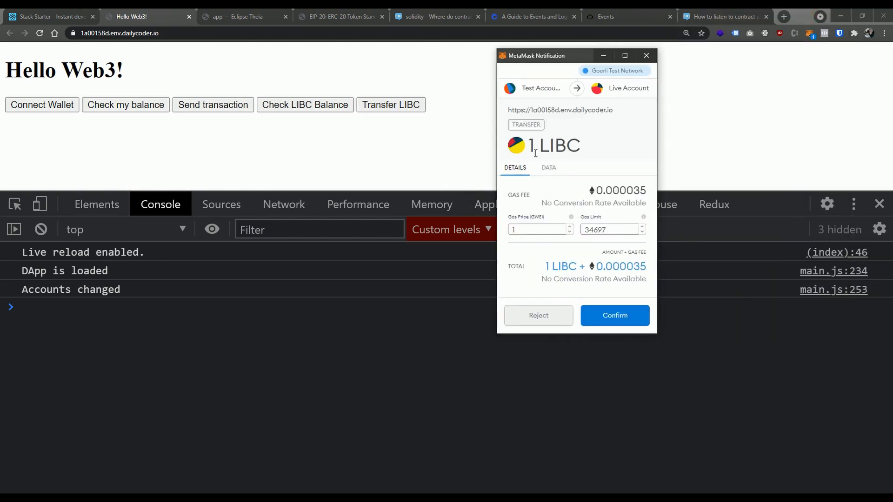
{"action": "mouse_move", "coordinate": [584, 206]}
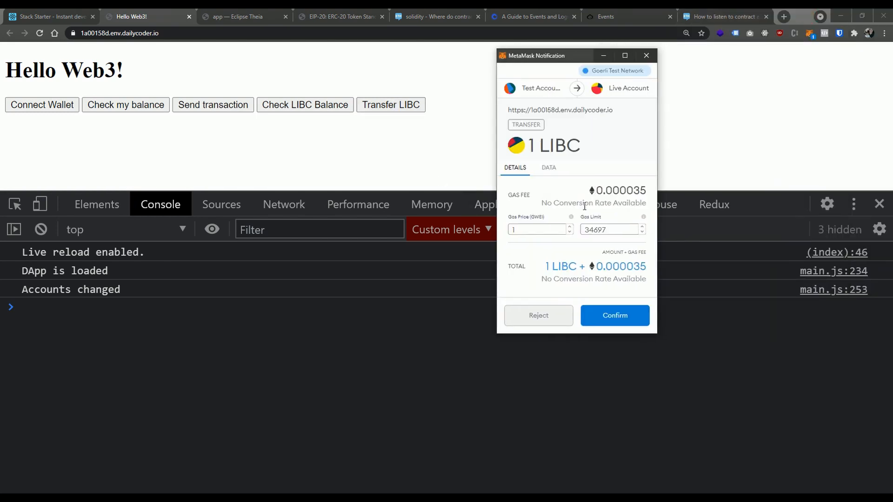
{"action": "mouse_move", "coordinate": [792, 109]}
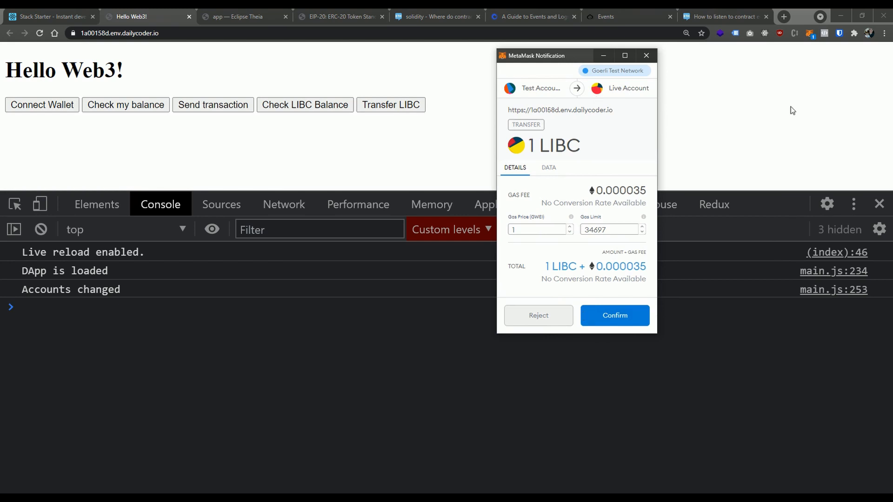
{"action": "mouse_move", "coordinate": [438, 291]}
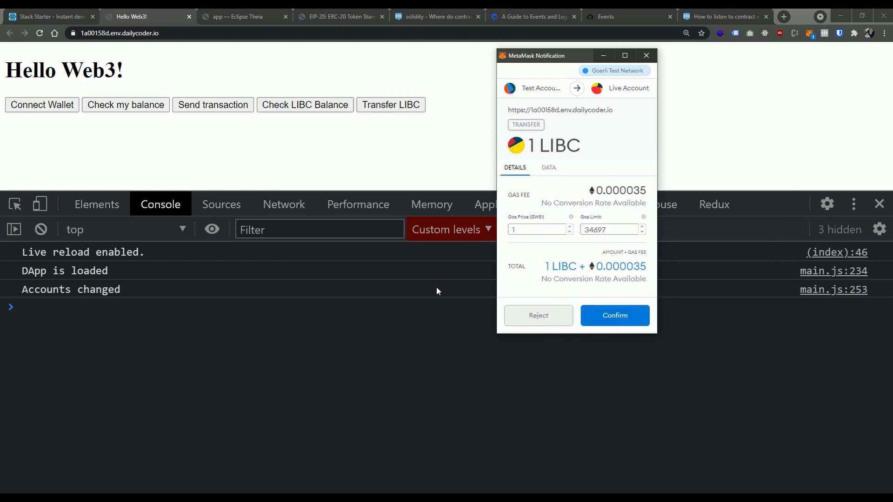
{"action": "mouse_move", "coordinate": [632, 75]}
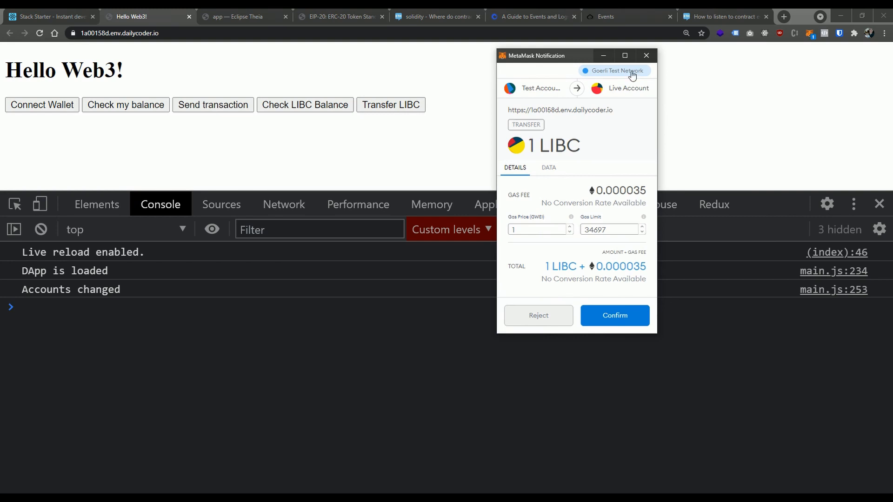
{"action": "left_click", "coordinate": [539, 317]}
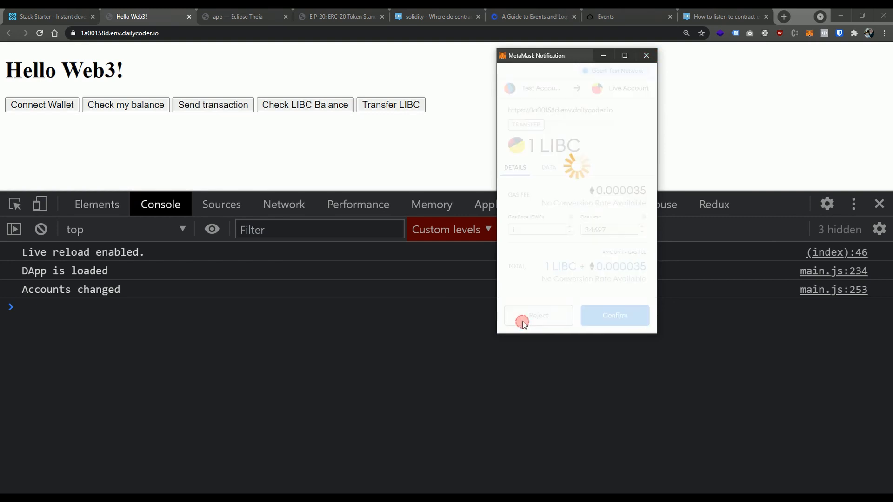
{"action": "left_click", "coordinate": [538, 316]}
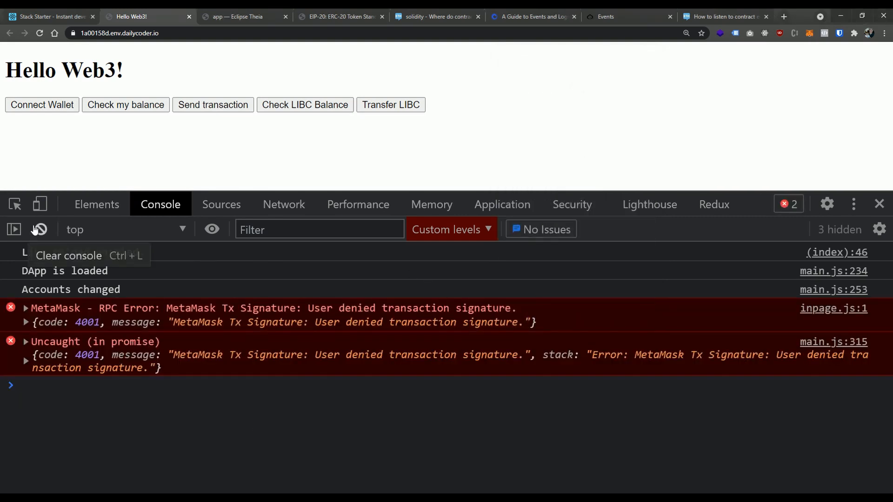
{"action": "left_click", "coordinate": [39, 229]}
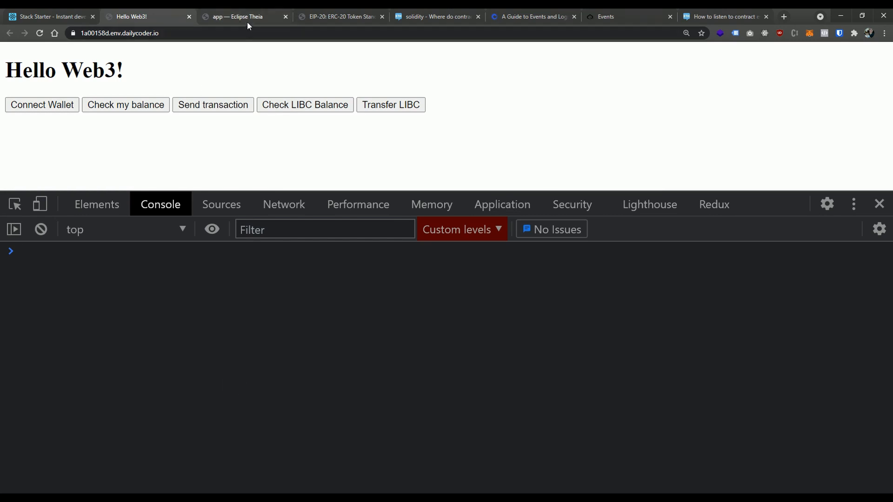
Below transferToken, start 'const checkEvents = async () =>' in main.js.
{"action": "left_click", "coordinate": [239, 17]}
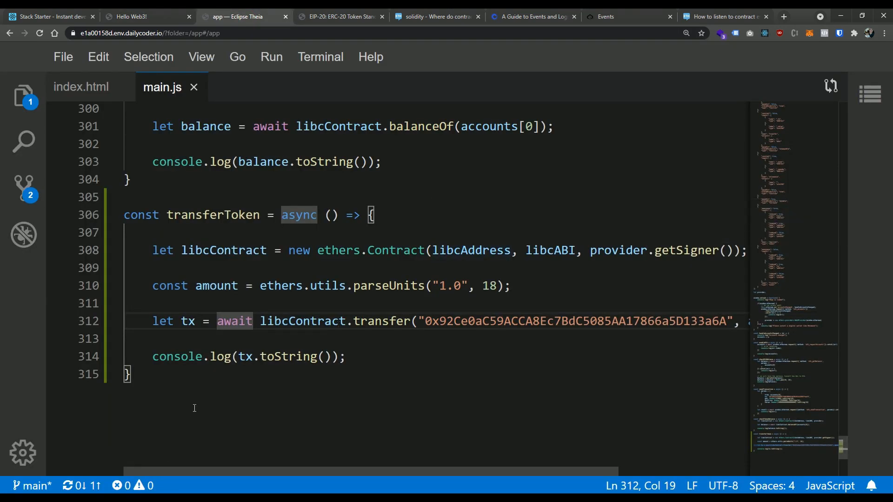
{"action": "left_click", "coordinate": [135, 374]}
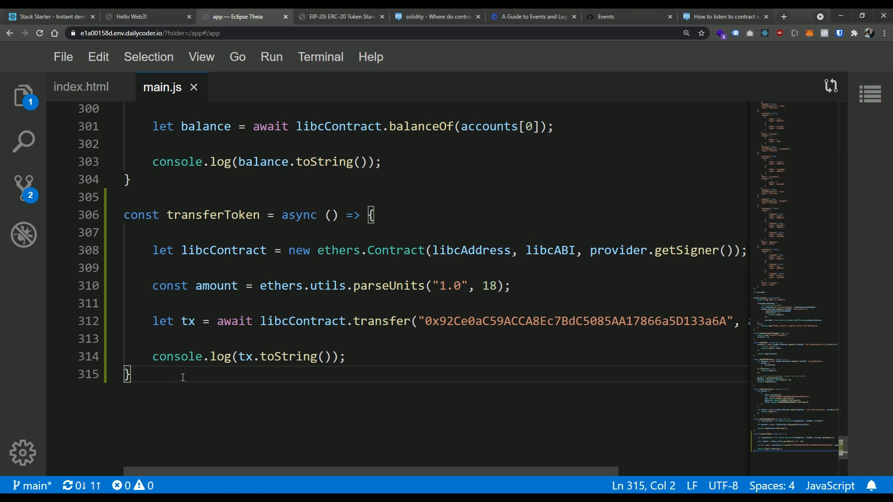
{"action": "key", "text": "Enter"}
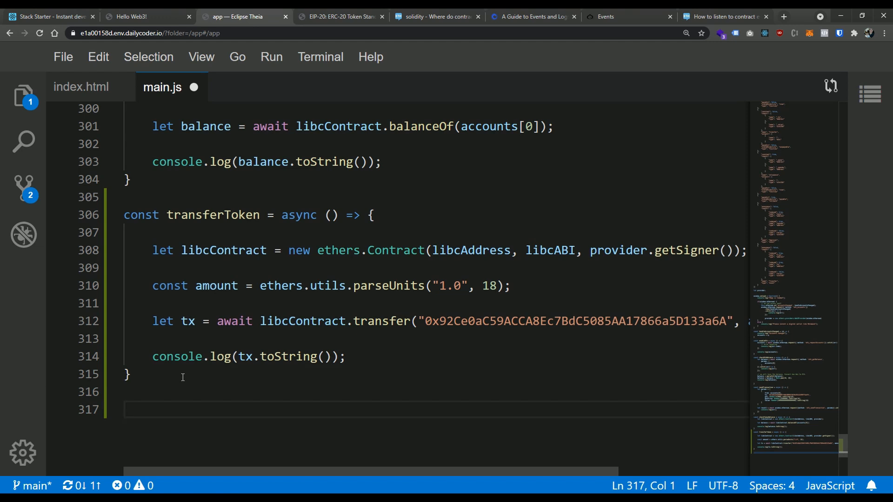
{"action": "type", "text": "const chec"}
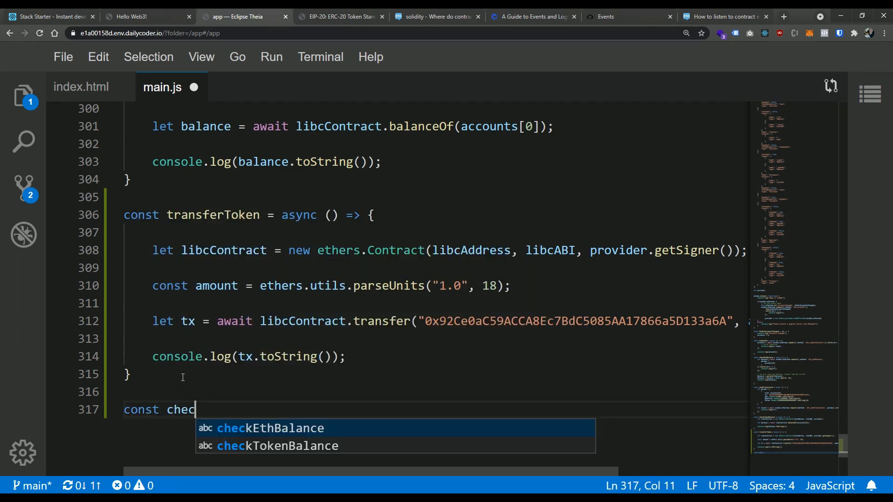
{"action": "type", "text": "kEvents"}
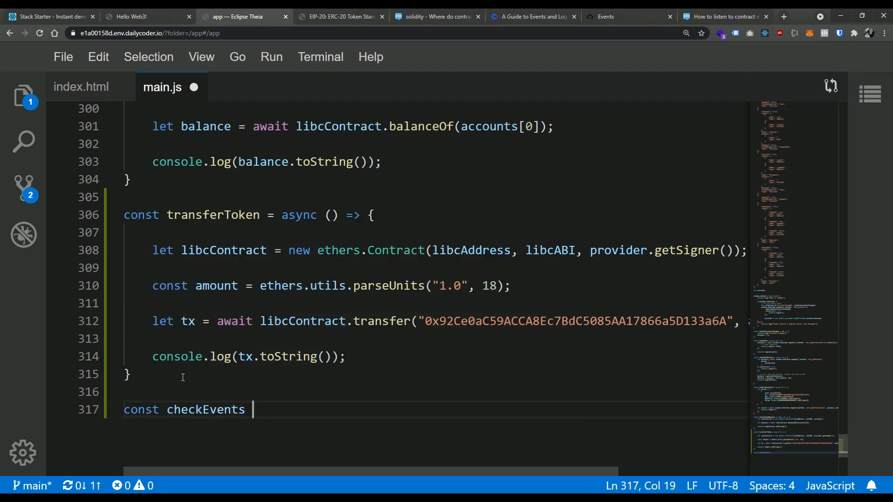
{"action": "type", "text": "= async"}
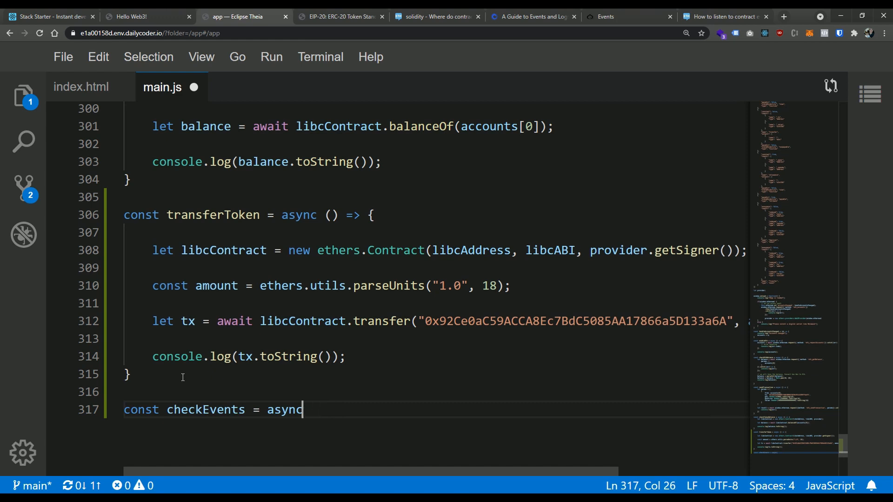
{"action": "type", "text": "()"}
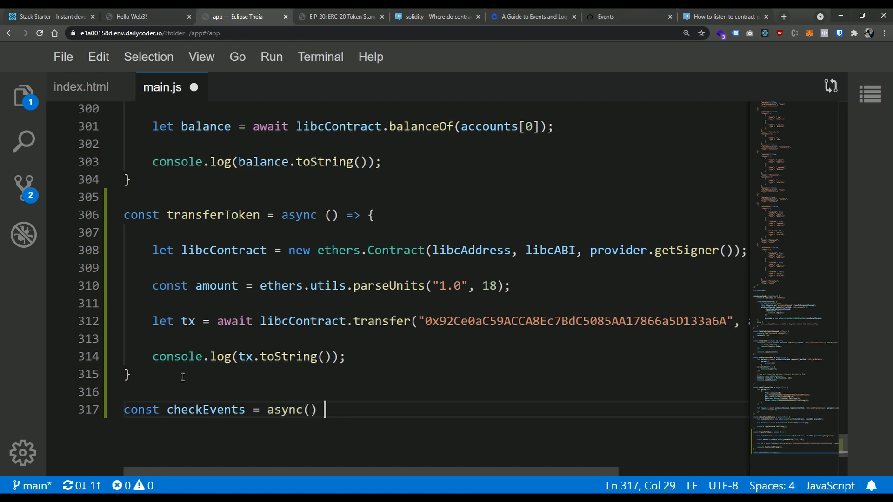
{"action": "type", "text": "=> \"\""}
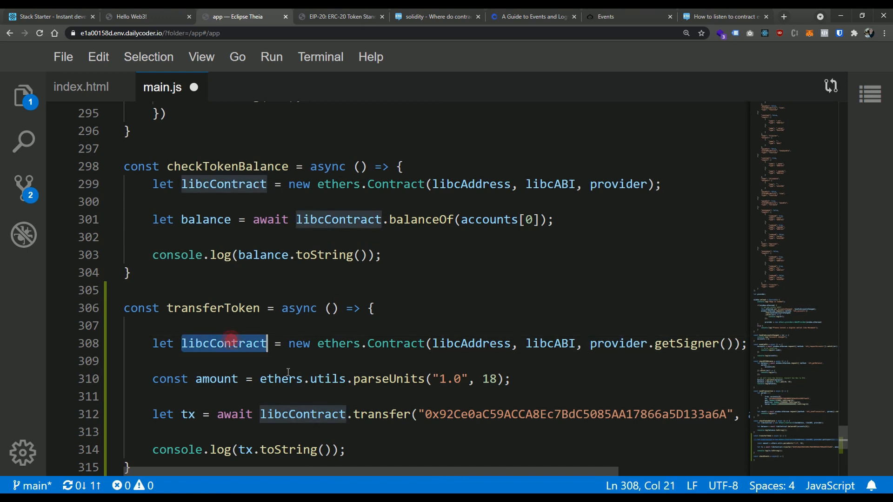
Inside checkEvents write let libcContract = new ethers.Contract(libcAddress, libcABI, ...).
{"action": "scroll", "scroll_direction": "down", "scroll_amount": 3}
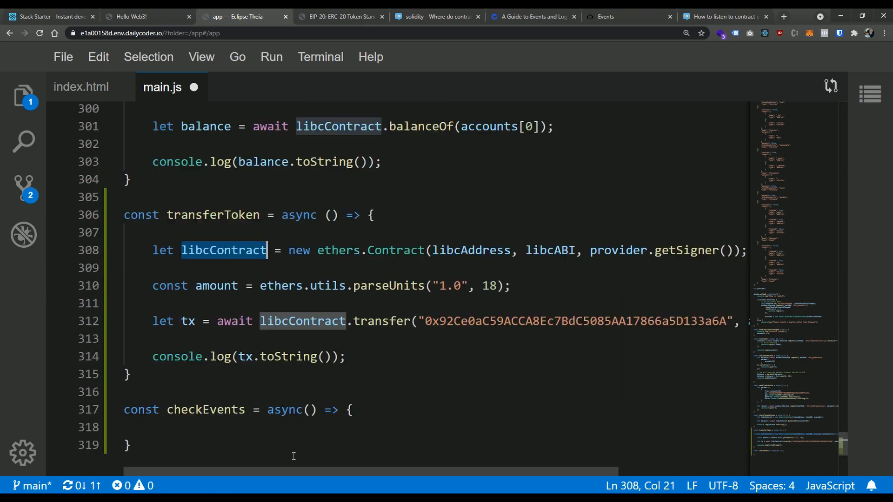
{"action": "left_click", "coordinate": [130, 445]}
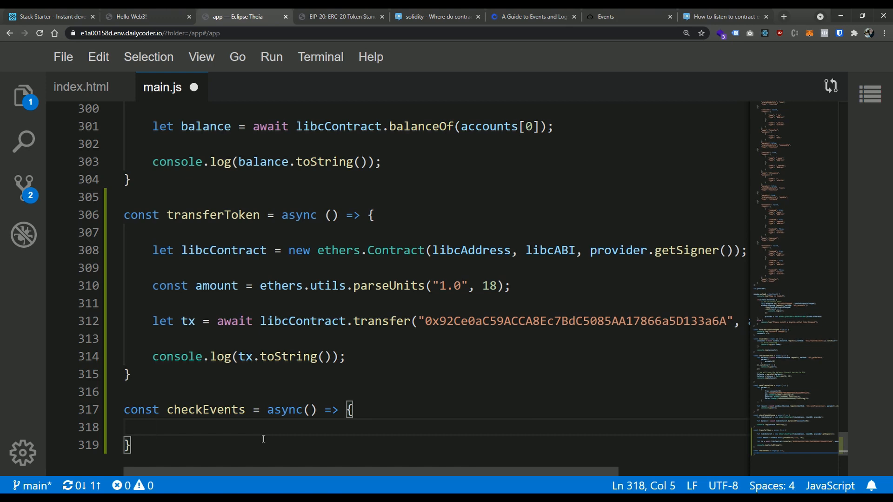
{"action": "type", "text": "let"}
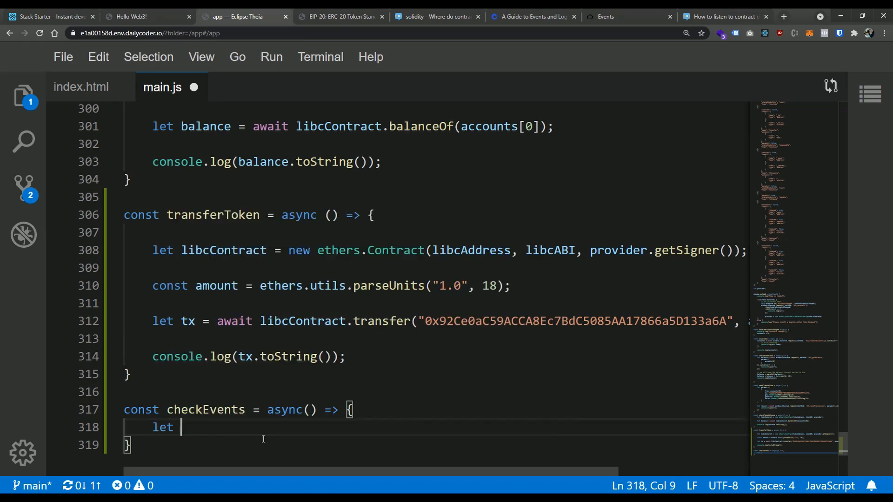
{"action": "type", "text": "libcCo"}
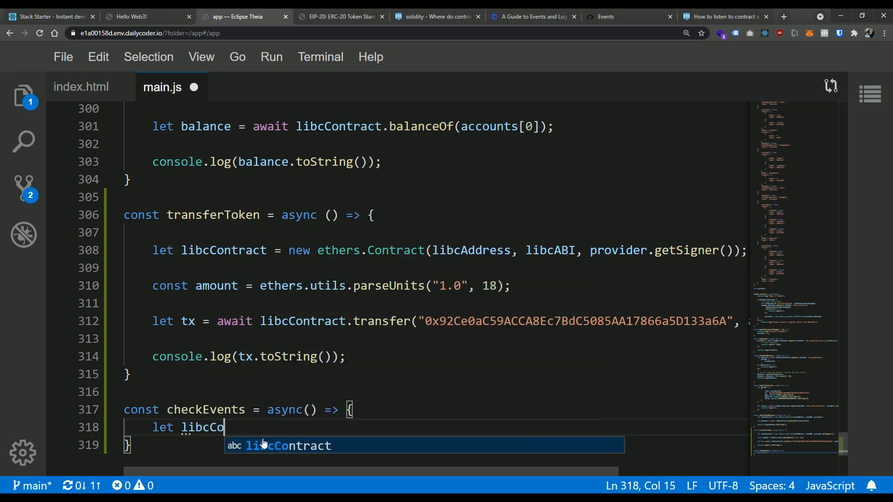
{"action": "key", "text": "Tab"}
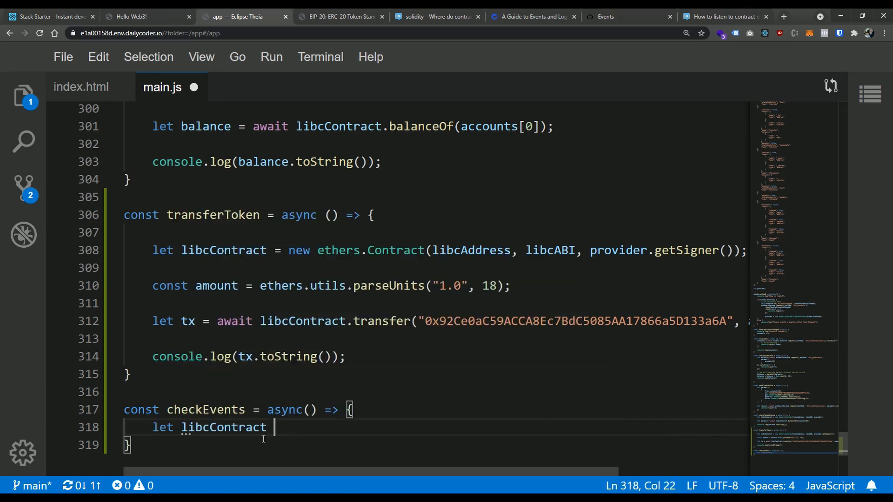
{"action": "type", "text": "= new ethers"}
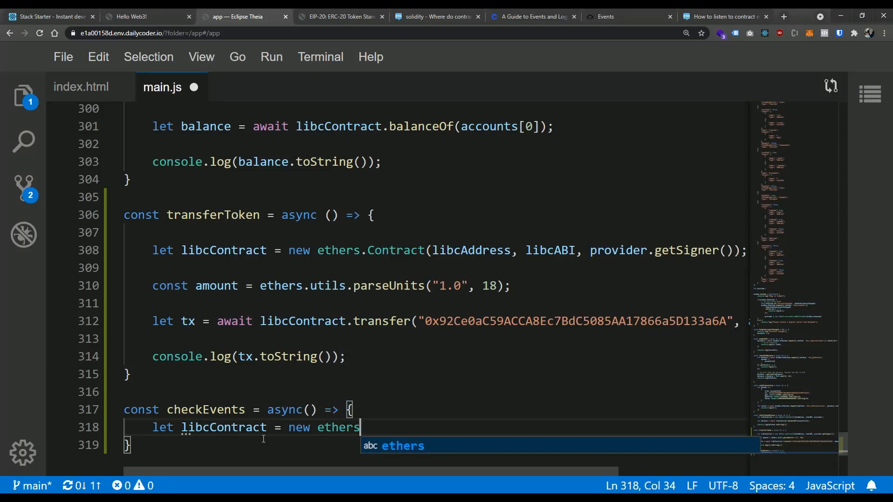
{"action": "type", "text": ".Contract"}
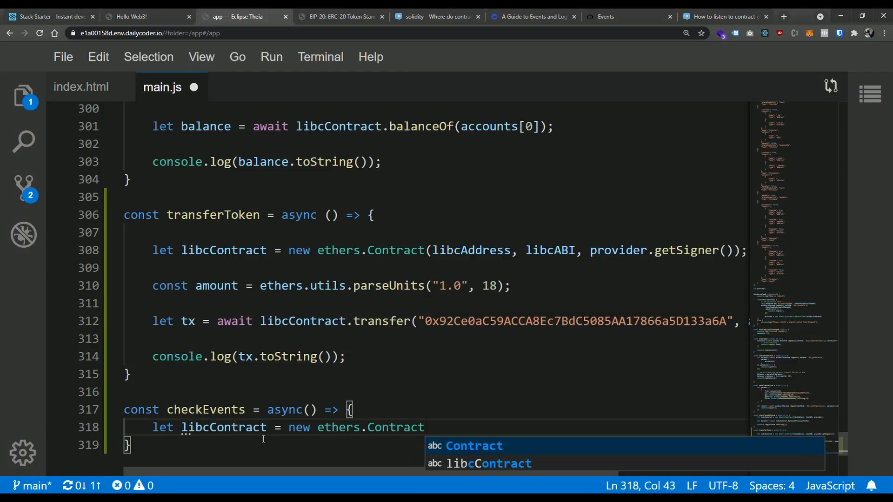
{"action": "type", "text": "()"}
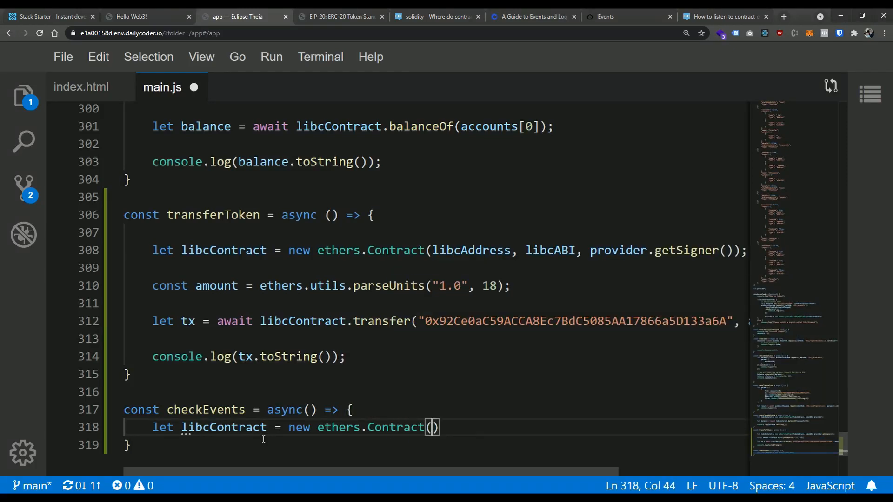
{"action": "type", "text": "libcAddress"}
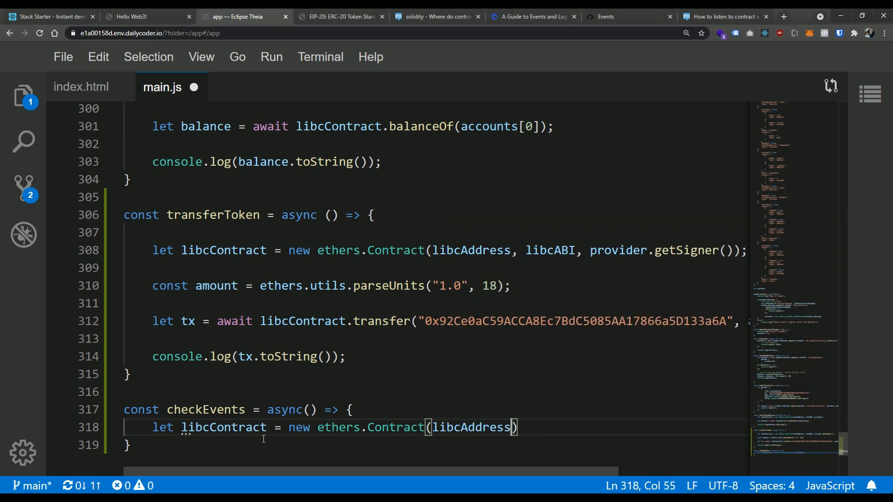
{"action": "type", "text": ", libcABI"}
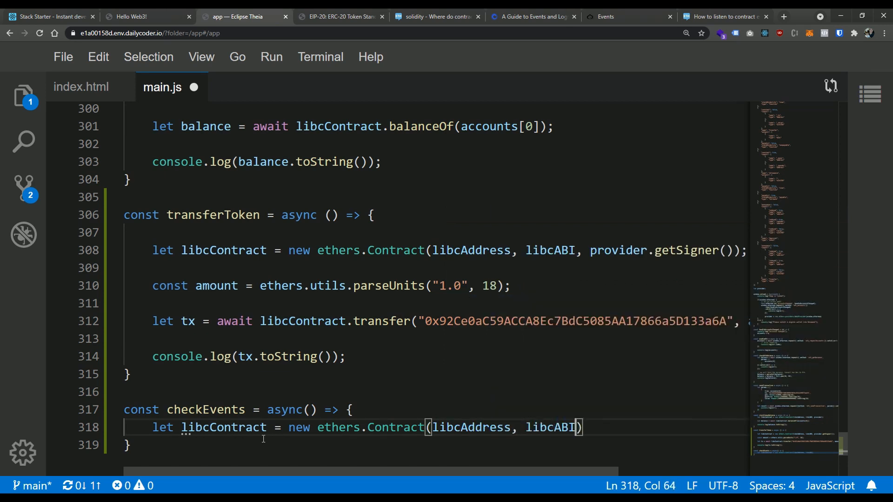
{"action": "type", "text": ","}
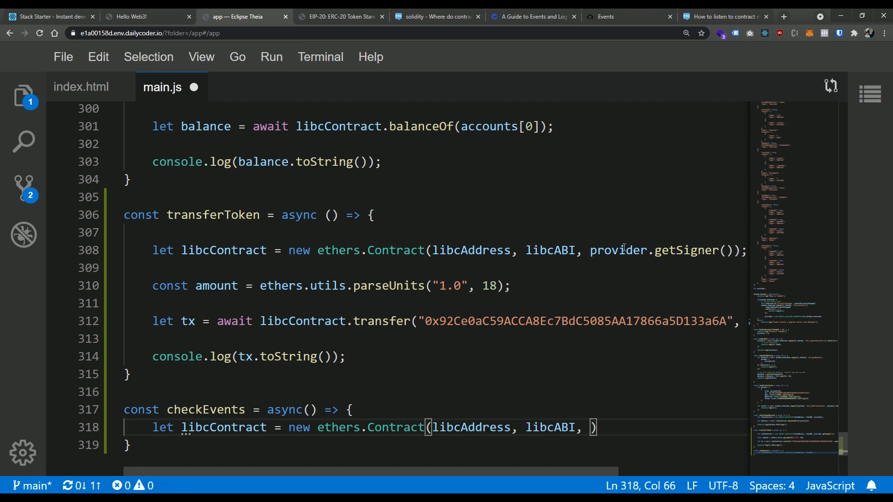
{"action": "mouse_move", "coordinate": [596, 310]}
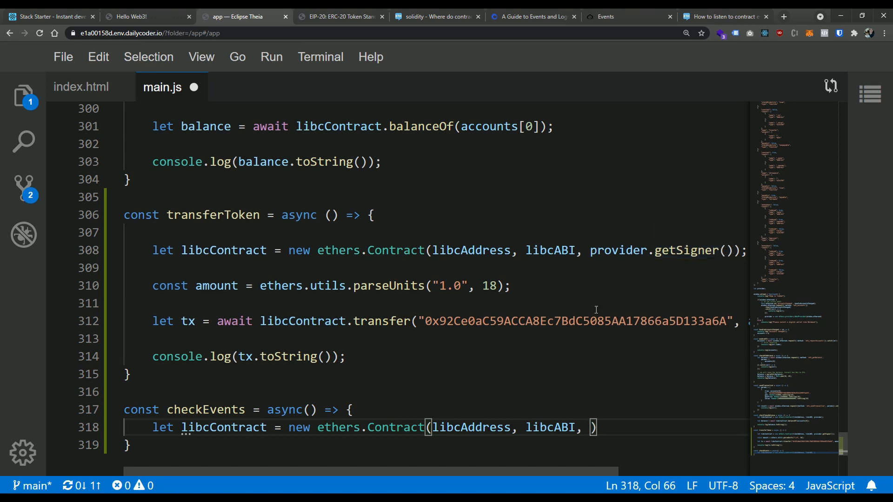
After checking enableEth's provider usage, finish the Contract call with provider and save main.js.
{"action": "scroll", "scroll_direction": "up", "scroll_amount": 3}
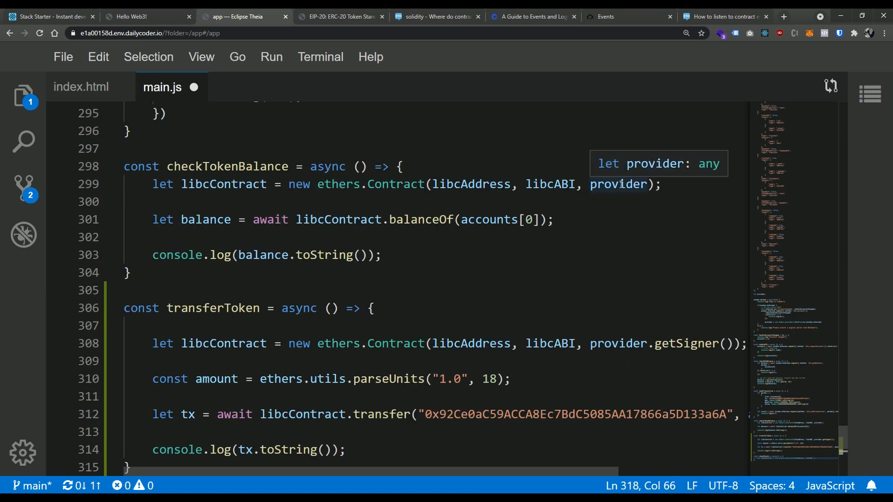
{"action": "mouse_move", "coordinate": [451, 246]}
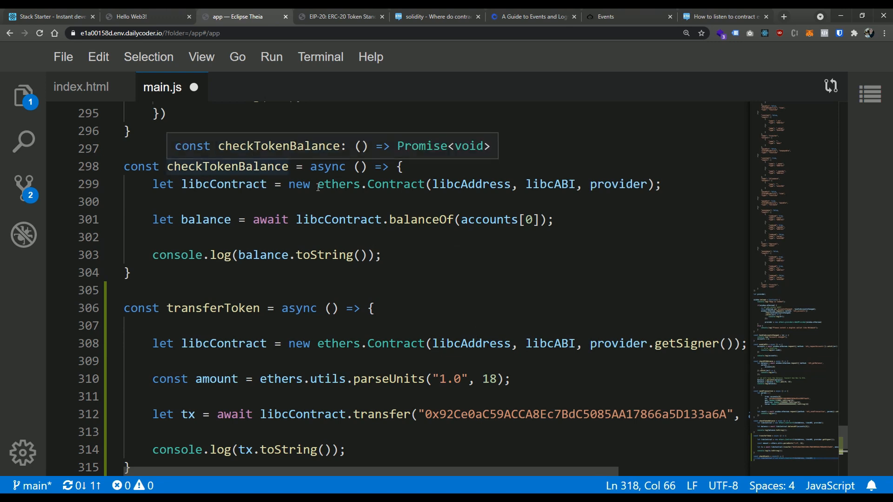
{"action": "mouse_move", "coordinate": [590, 280]}
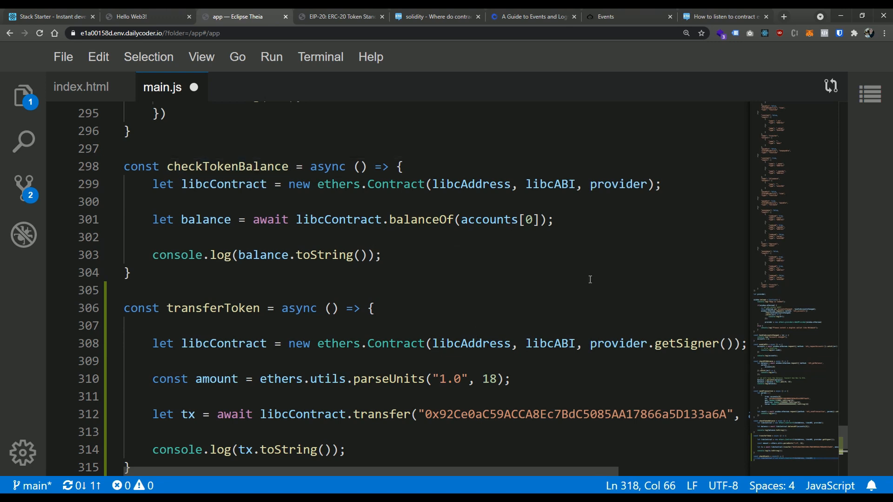
{"action": "scroll", "scroll_direction": "down", "scroll_amount": 3}
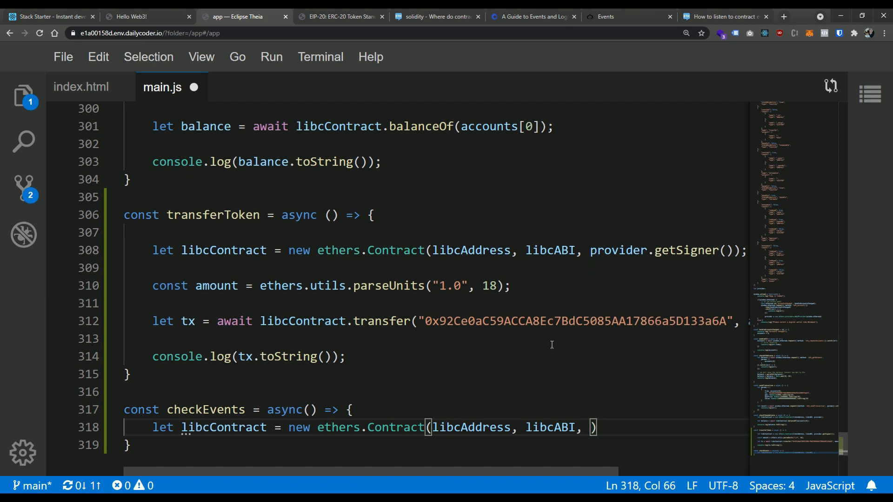
{"action": "type", "text": "provider"}
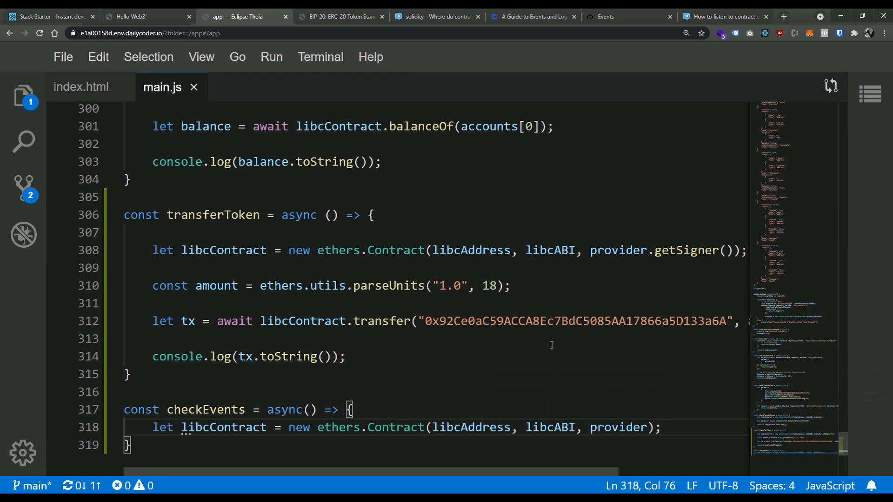
{"action": "key", "text": "Enter"}
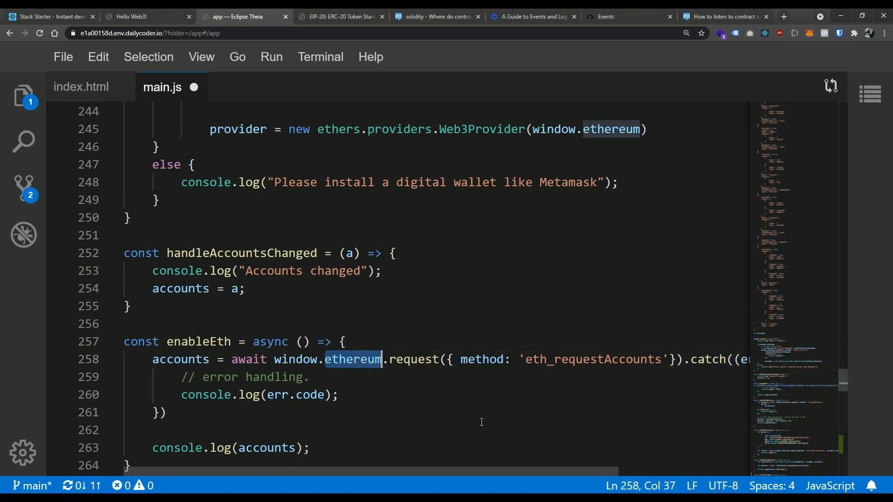
Review the window.onload ethereum listener, then return to checkEvents for the next statement.
{"action": "scroll", "scroll_direction": "up", "scroll_amount": 3}
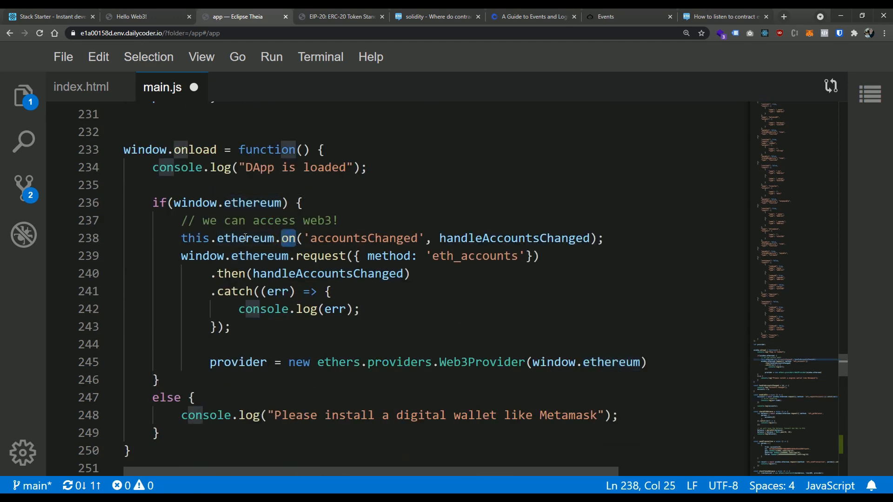
{"action": "double_click", "coordinate": [245, 238]}
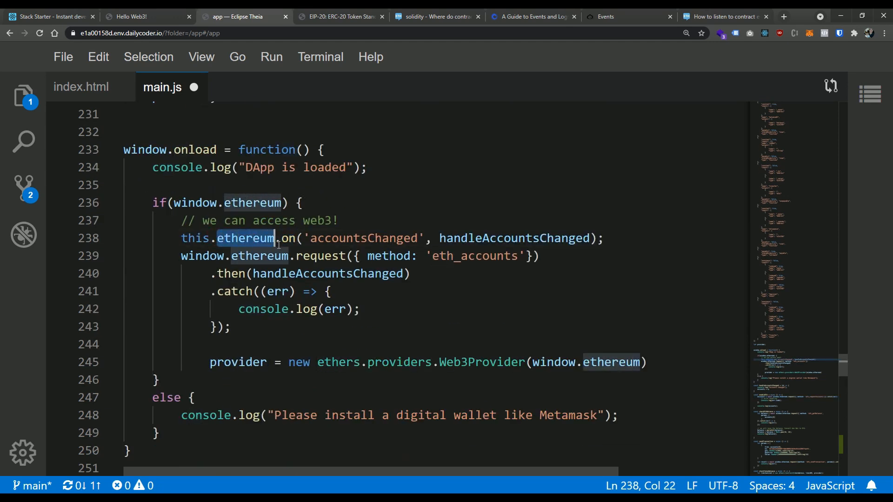
{"action": "mouse_move", "coordinate": [703, 109]}
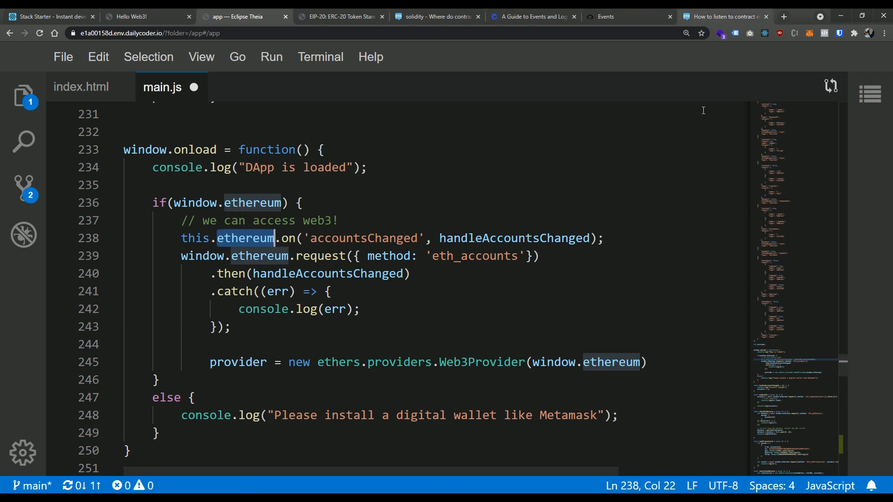
{"action": "mouse_move", "coordinate": [467, 278]}
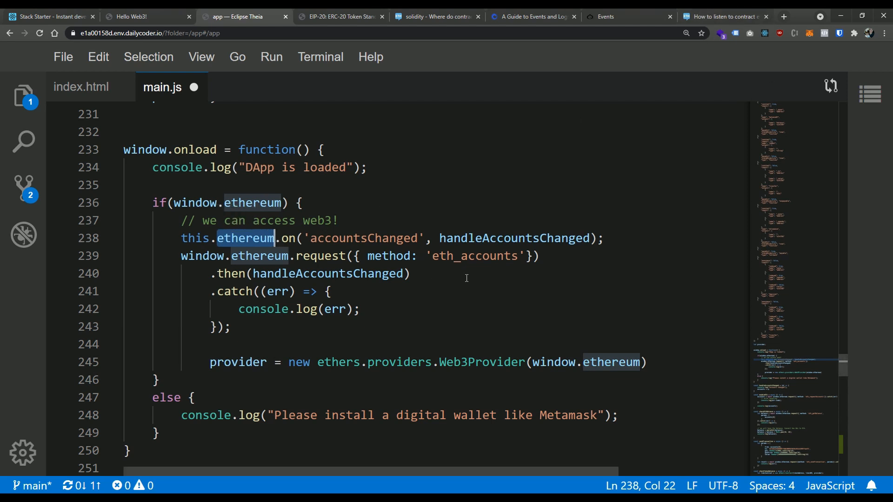
{"action": "scroll", "scroll_direction": "down", "scroll_amount": 3}
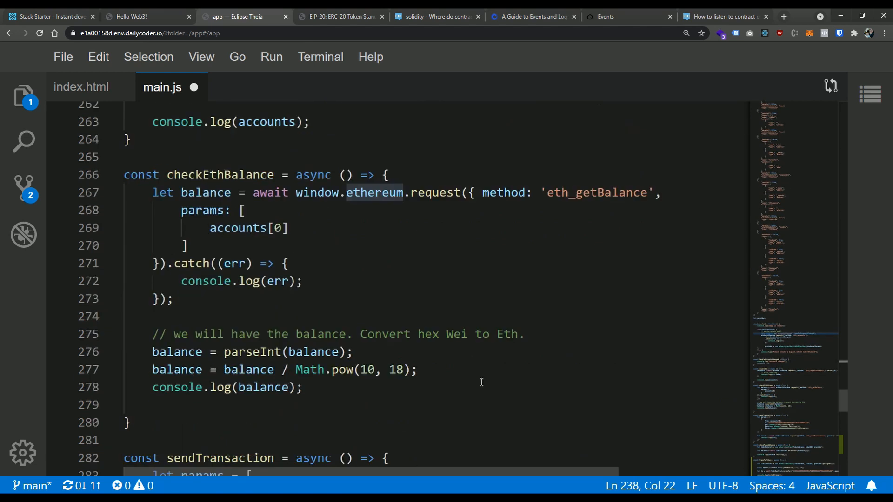
{"action": "scroll", "scroll_direction": "down", "scroll_amount": 3}
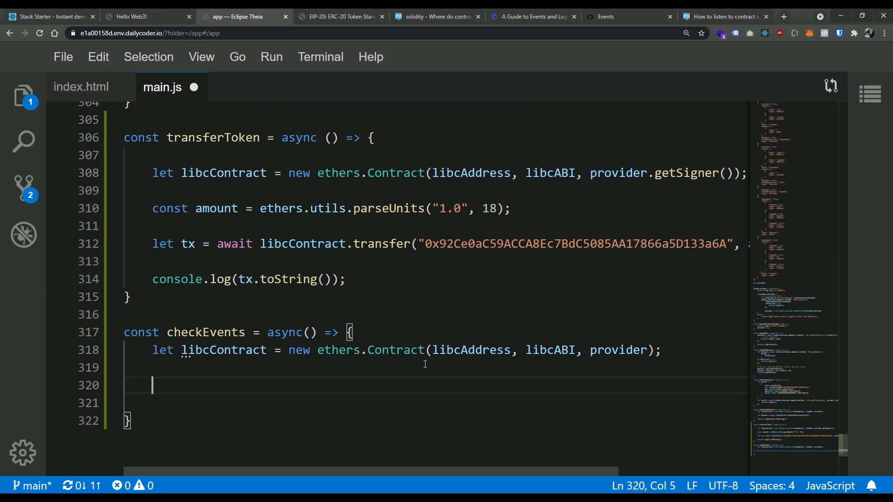
Add libcContract.on("Transfer", (from, to, amount) => { }) with an empty callback body.
{"action": "type", "text": "libcCont"}
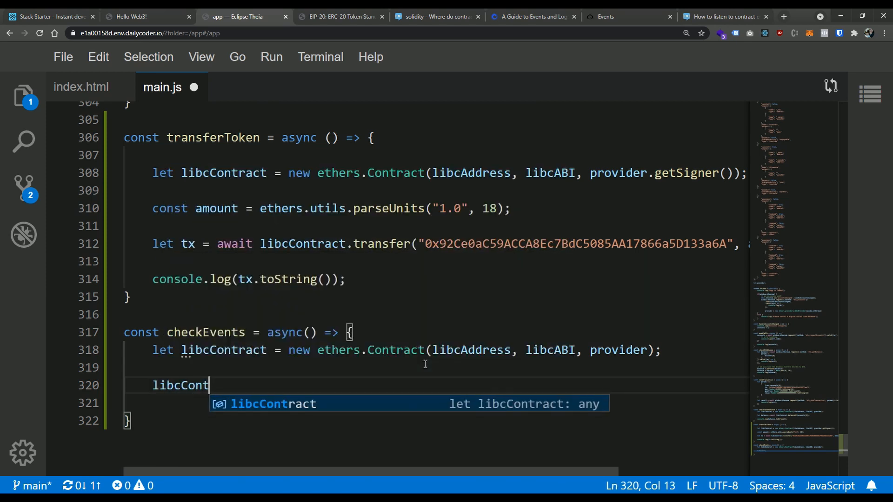
{"action": "type", "text": ".on(\""}
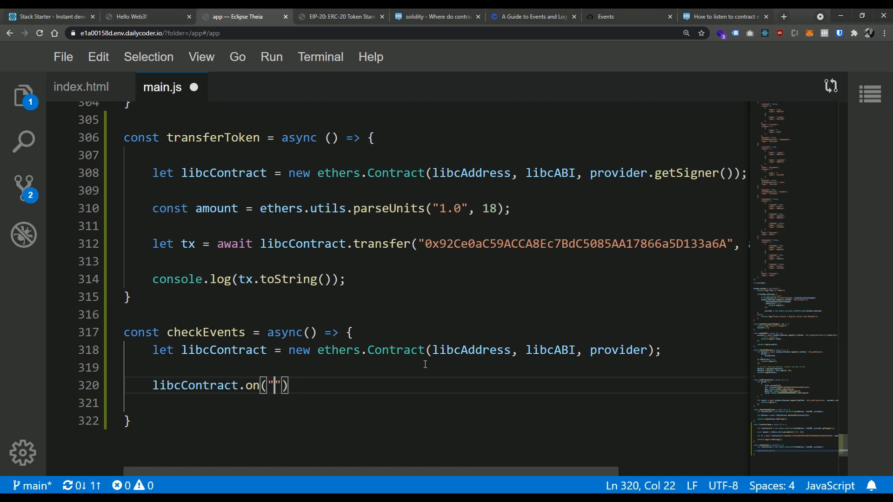
{"action": "type", "text": "Tras"}
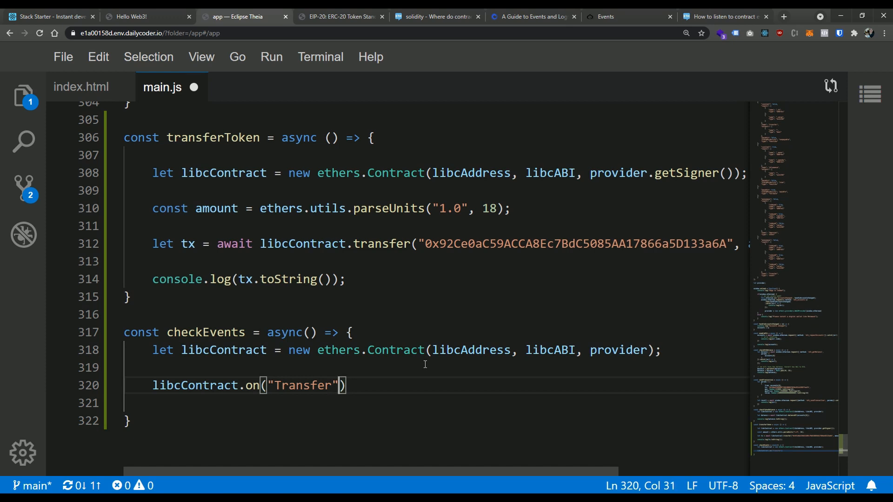
{"action": "type", "text": ", ()"}
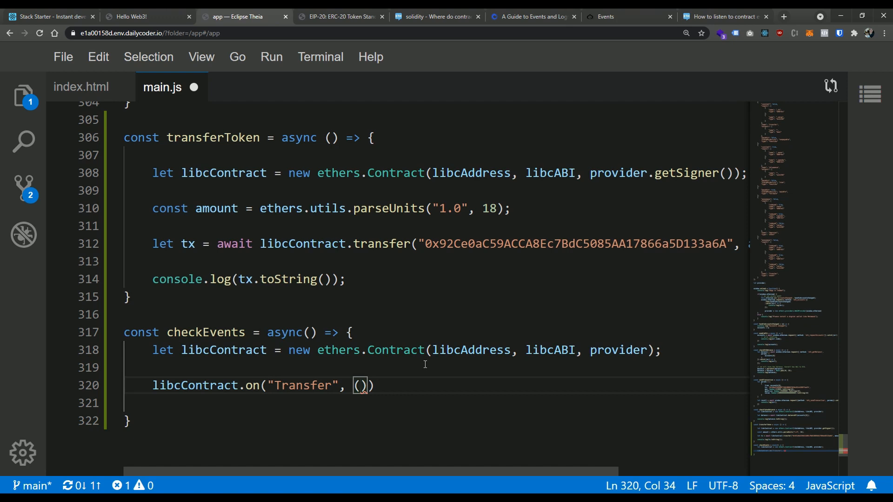
{"action": "type", "text": "ft"}
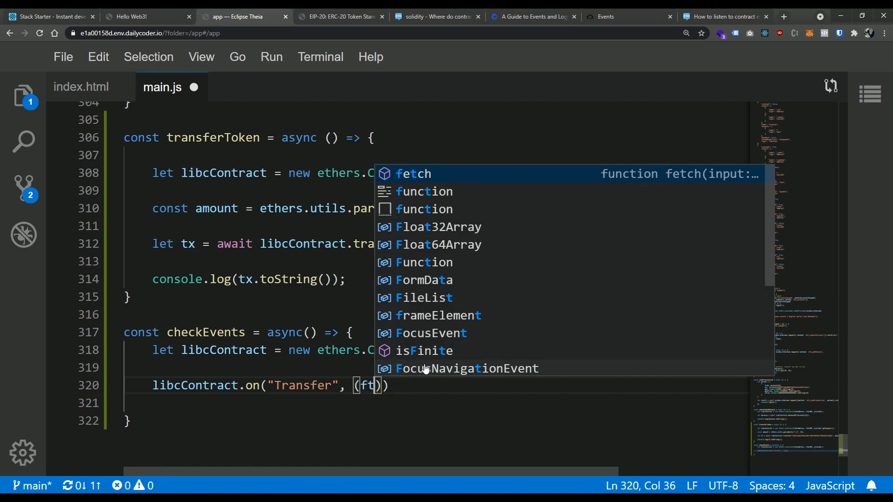
{"action": "type", "text": "from, to, amoun"}
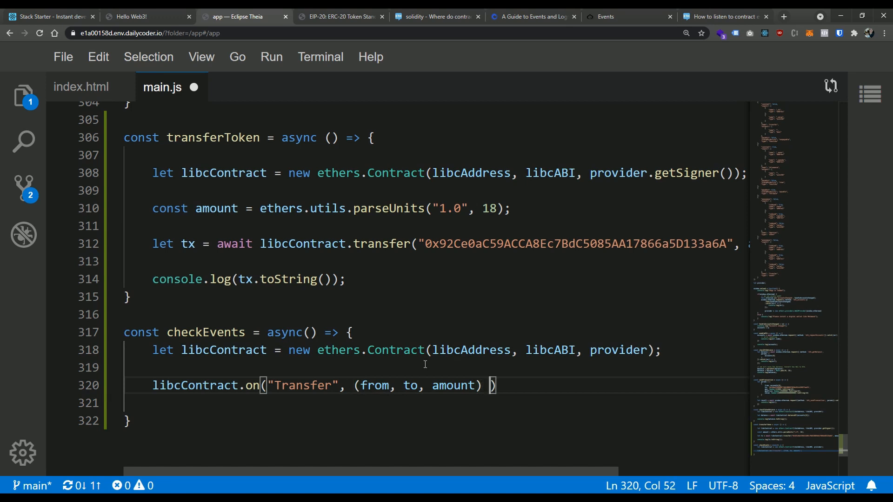
{"action": "type", "text": "=>"}
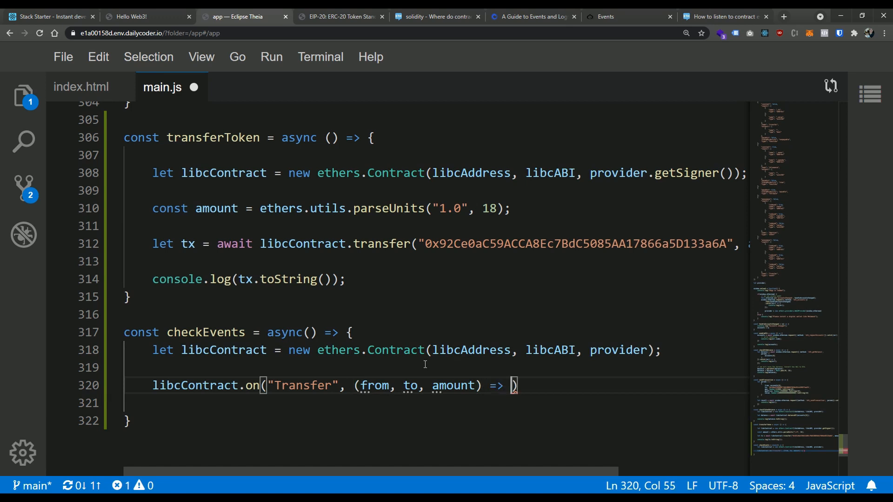
{"action": "type", "text": "{"}
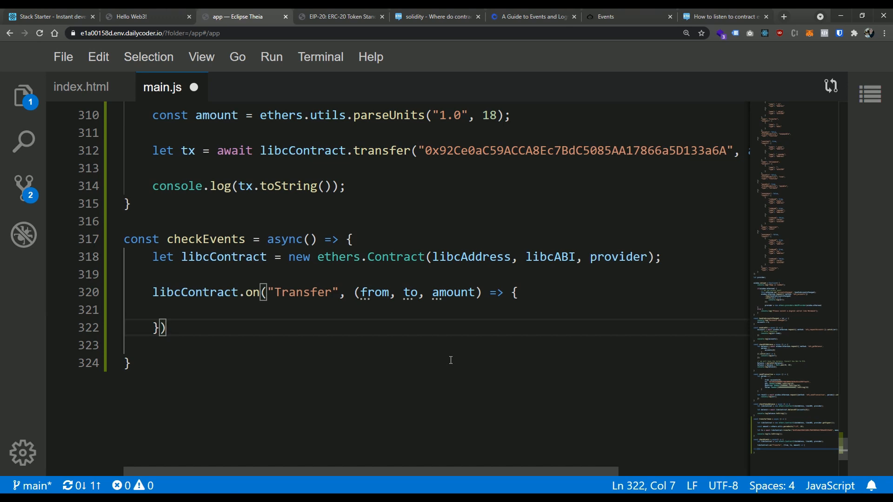
{"action": "left_click", "coordinate": [182, 310]}
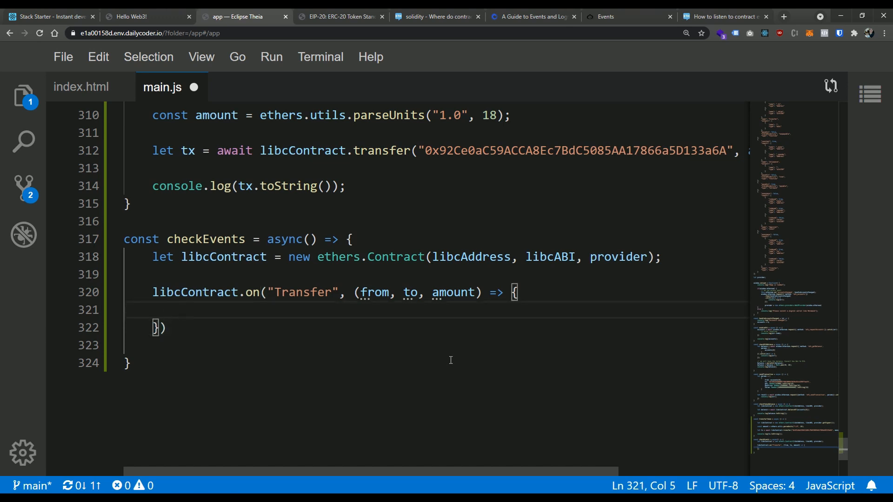
Add console.log("Got the event!") and console.log(from, to, amount.toString()) to the Transfer callback and save.
{"action": "type", "text": "console.log(\"Got the event!"}
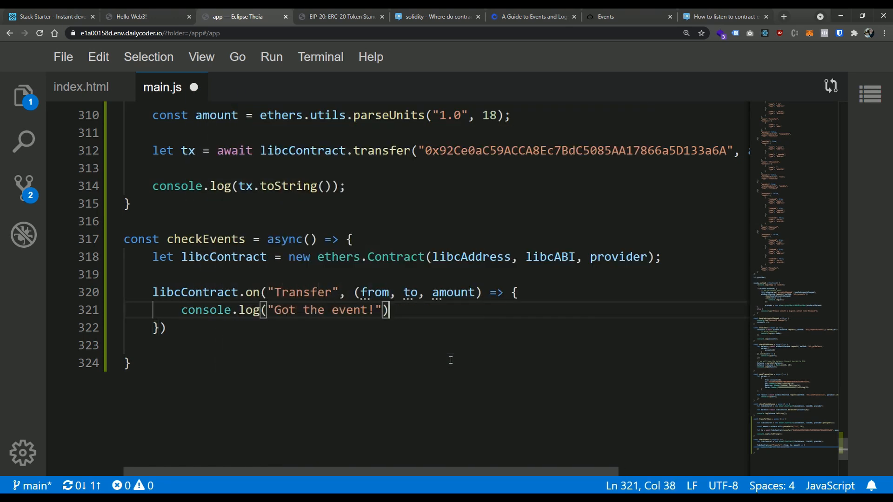
{"action": "type", "text": "console.lo"}
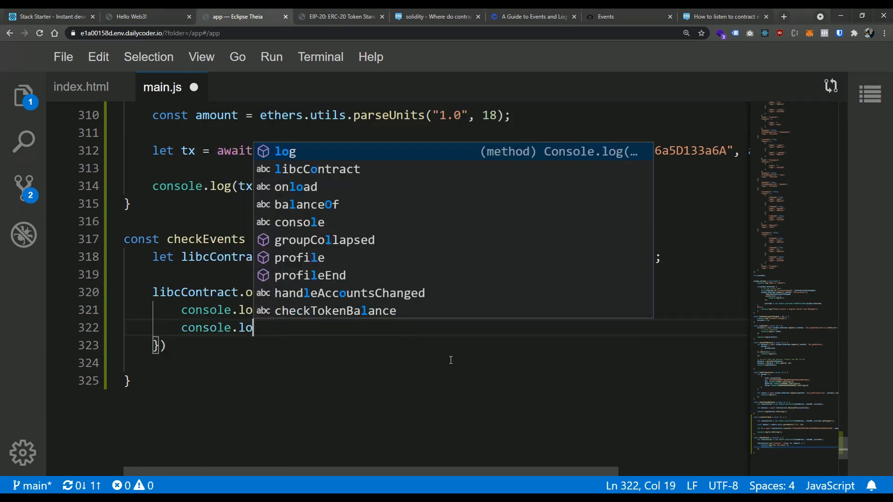
{"action": "type", "text": "g(from, to,"}
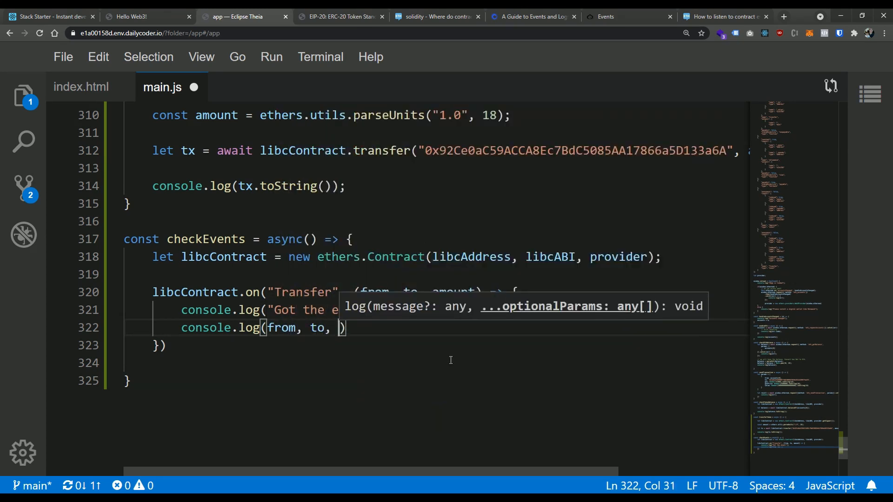
{"action": "type", "text": "amount"}
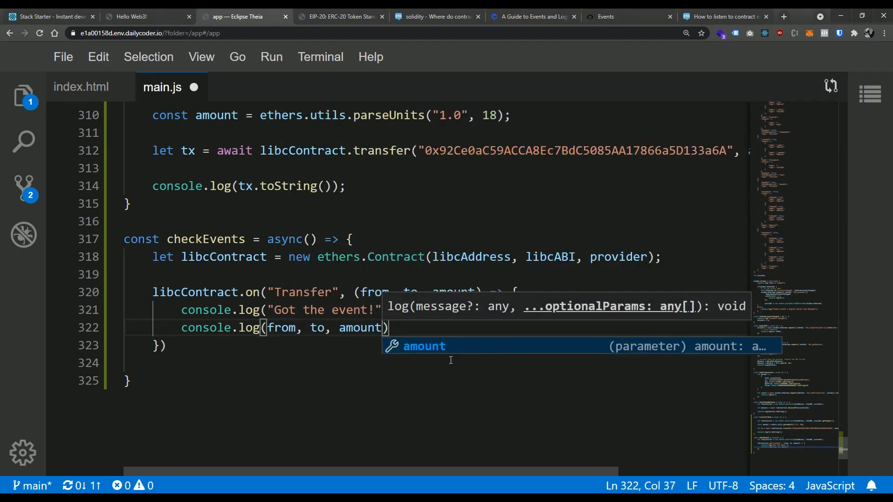
{"action": "type", "text": "."}
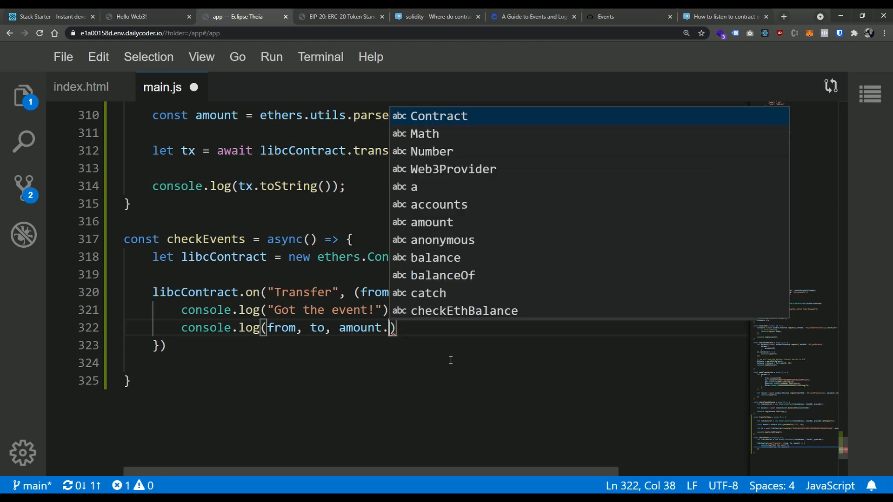
{"action": "type", "text": "toSt"}
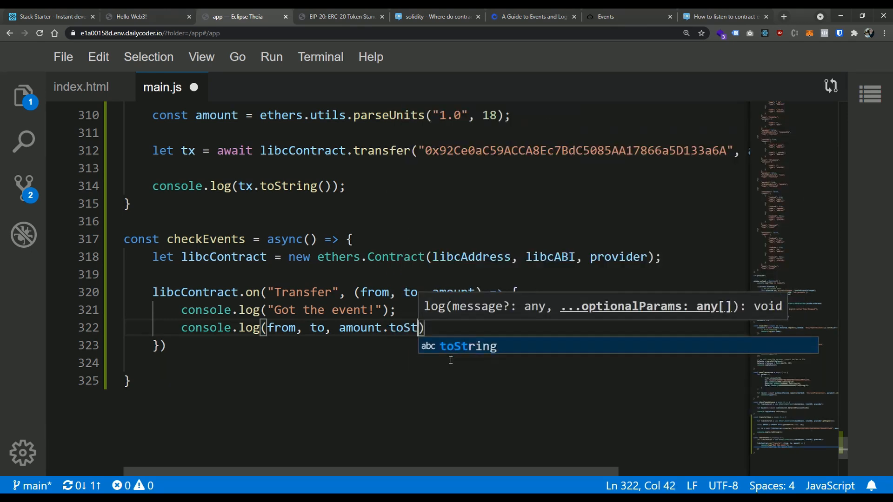
{"action": "key", "text": "Tab"}
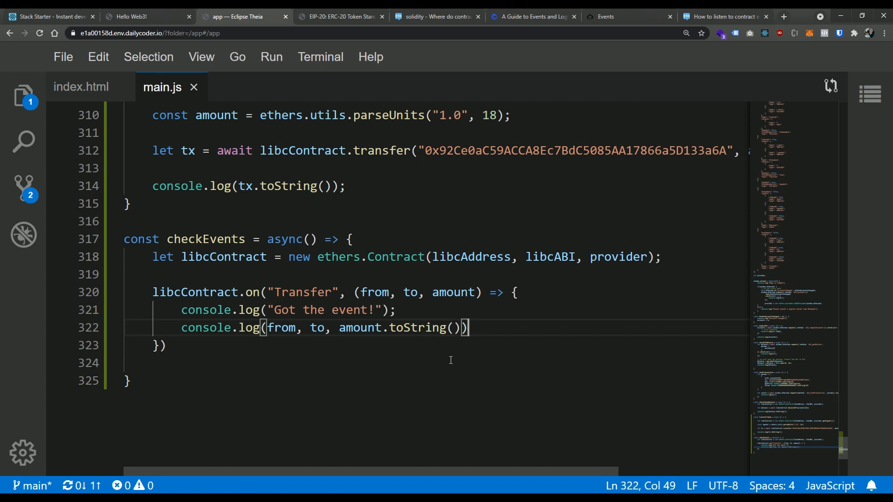
{"action": "type", "text": ";"}
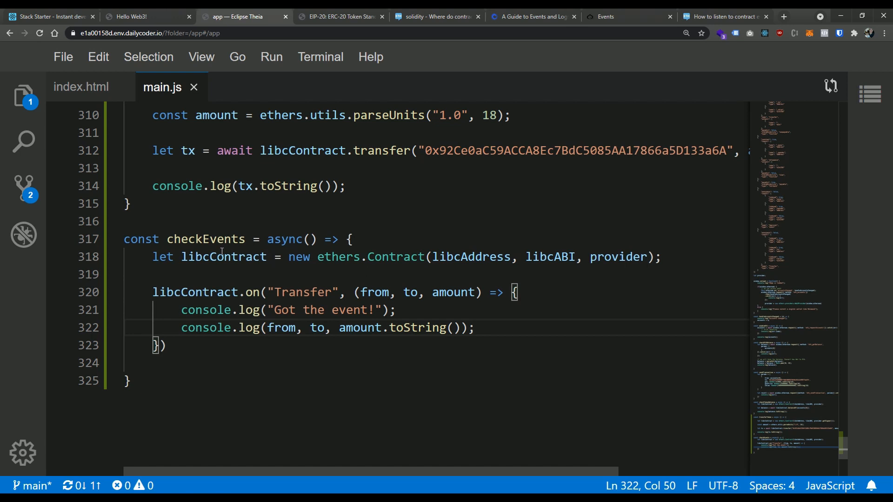
Replace console.log(tx.toString()) in transferToken with a checkEvents() call and save main.js.
{"action": "double_click", "coordinate": [206, 239]}
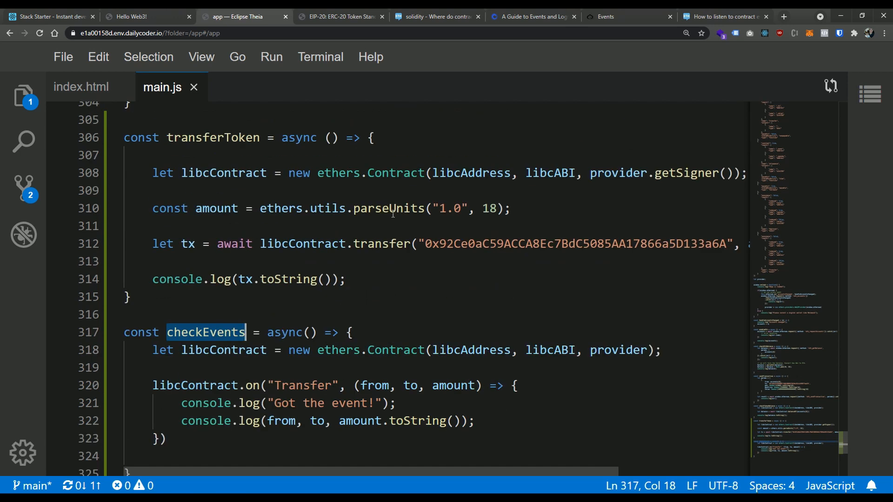
{"action": "scroll", "scroll_direction": "down", "scroll_amount": 3}
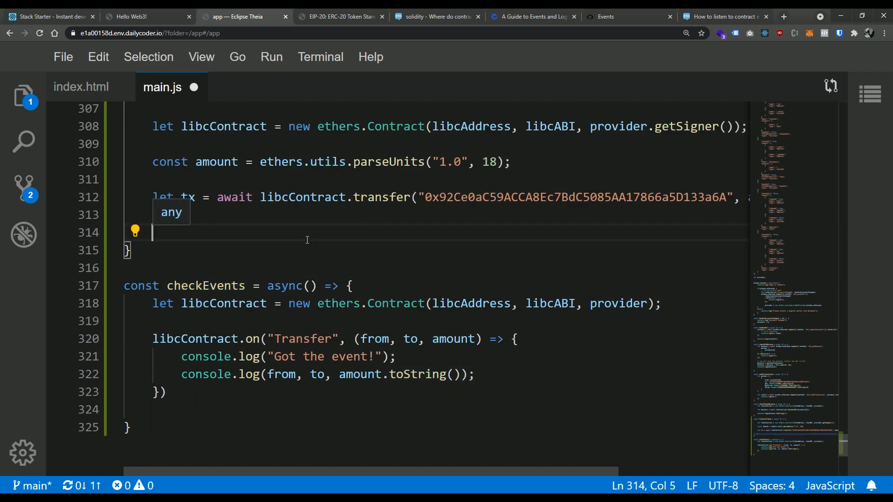
{"action": "type", "text": "checkEvents();"}
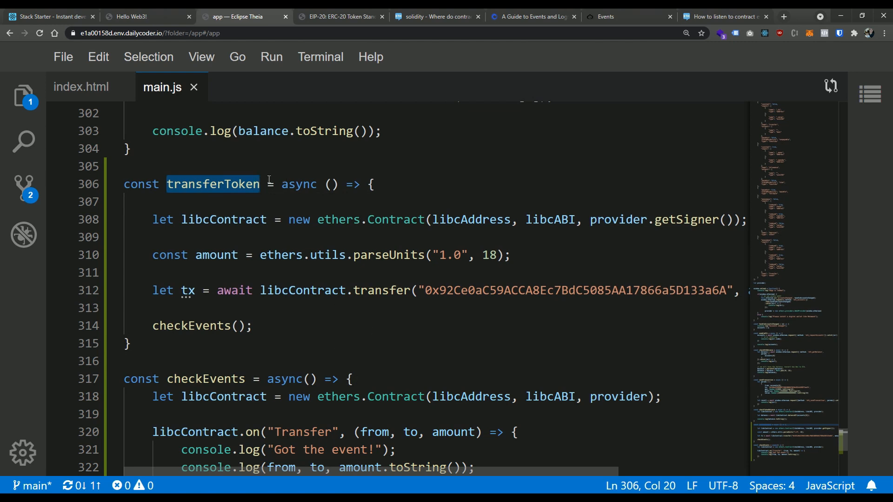
{"action": "mouse_move", "coordinate": [370, 236]}
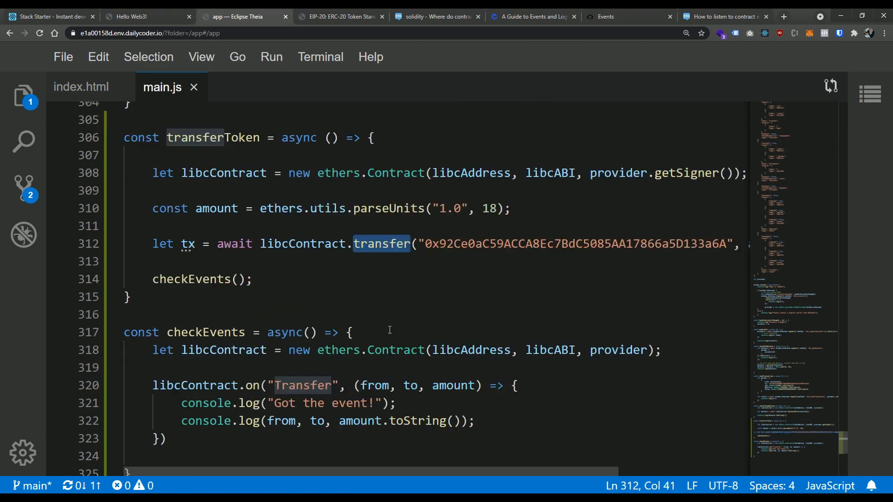
{"action": "scroll", "scroll_direction": "down", "scroll_amount": 3}
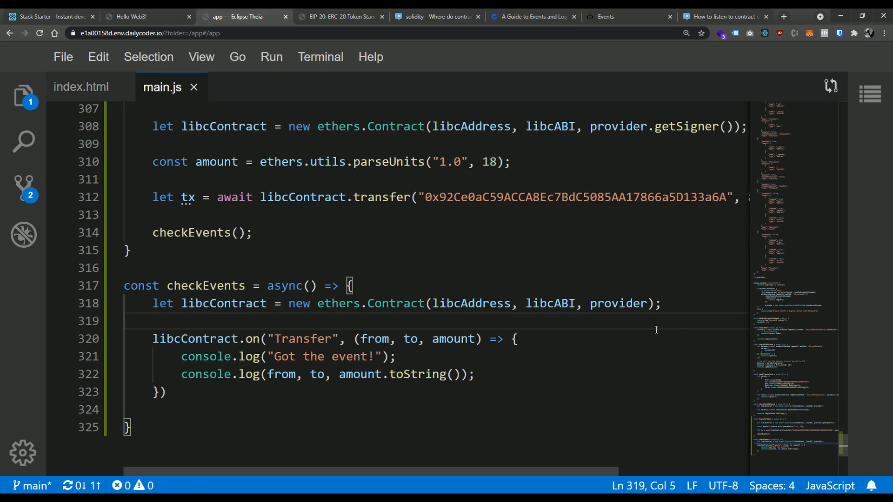
{"action": "mouse_move", "coordinate": [56, 18]}
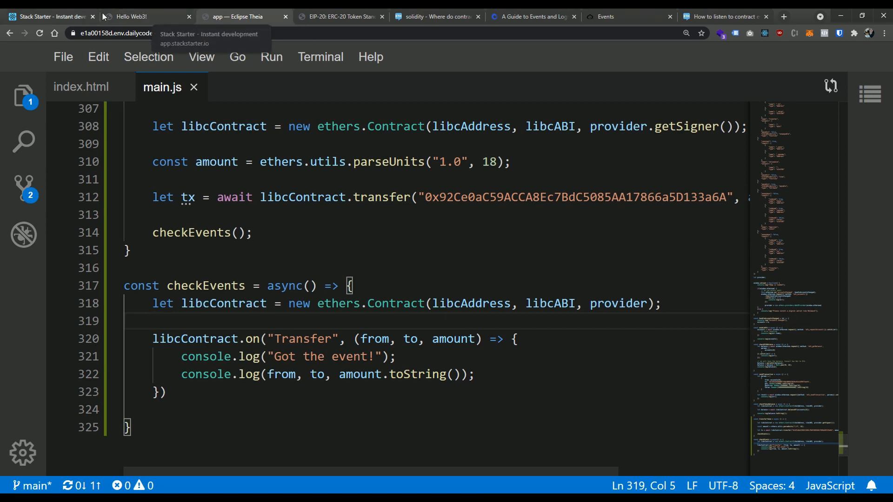
Send a 1 LIBC transfer from the Hello Web3! page and confirm it in MetaMask.
{"action": "left_click", "coordinate": [130, 17]}
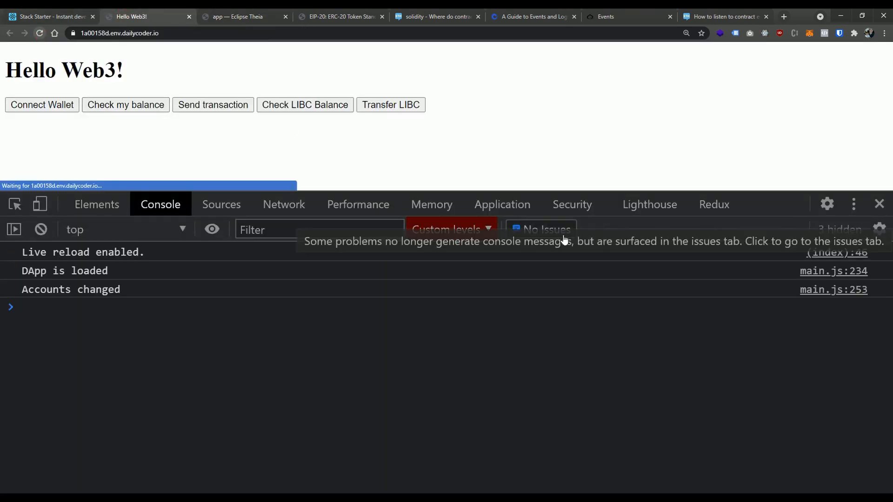
{"action": "left_click", "coordinate": [397, 106]}
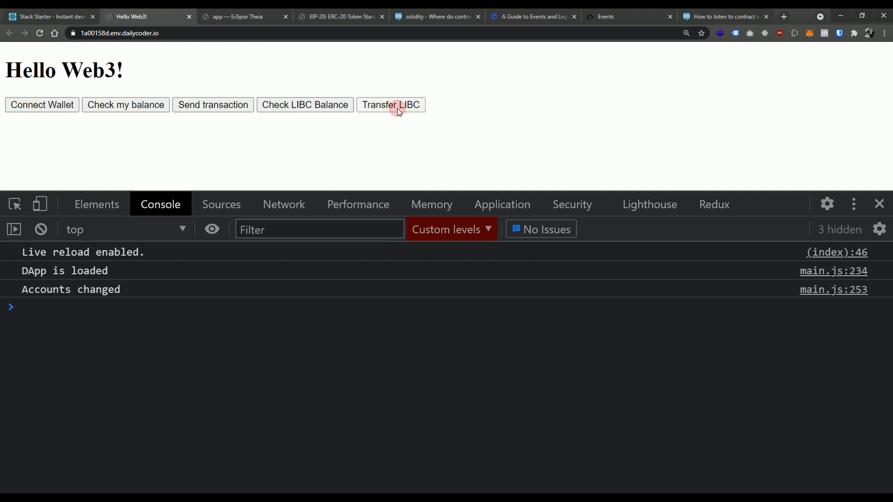
{"action": "left_click", "coordinate": [394, 104]}
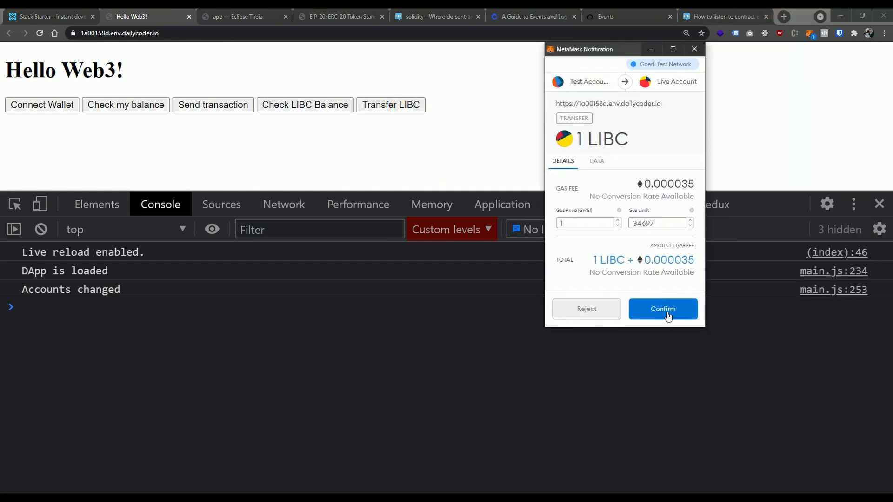
{"action": "left_click", "coordinate": [662, 309]}
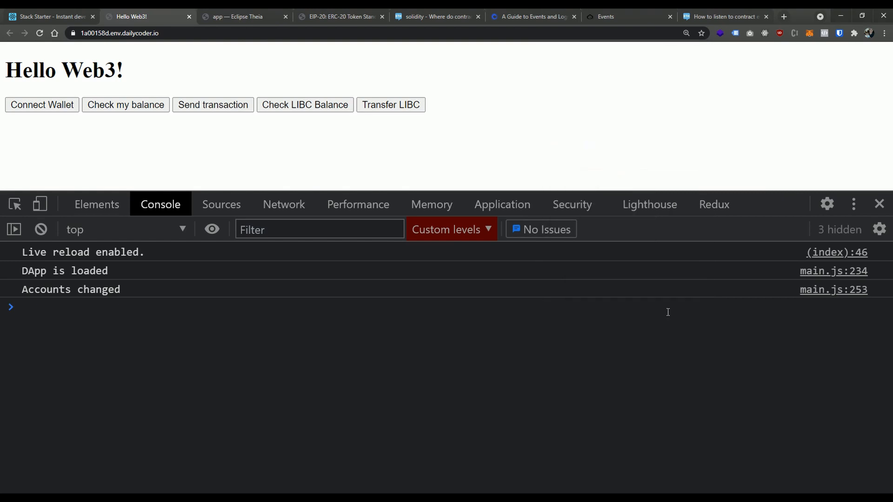
{"action": "left_click", "coordinate": [809, 34]}
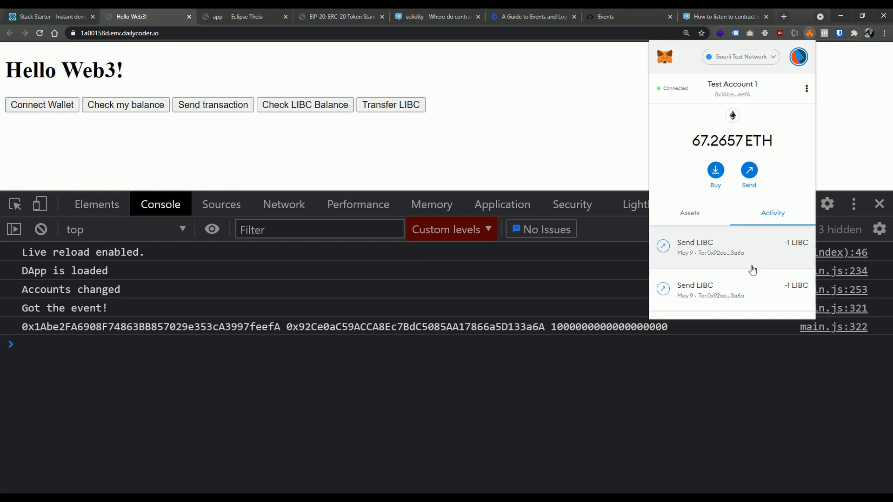
{"action": "mouse_move", "coordinate": [19, 325]}
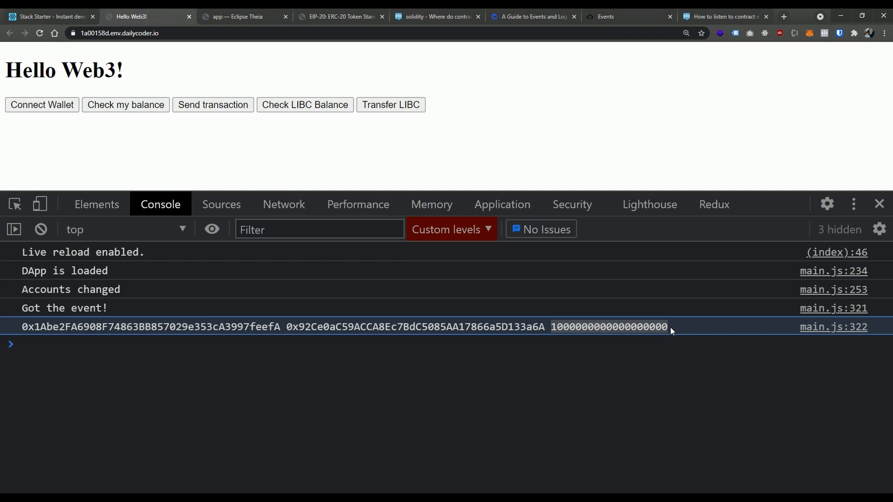
{"action": "mouse_move", "coordinate": [513, 406]}
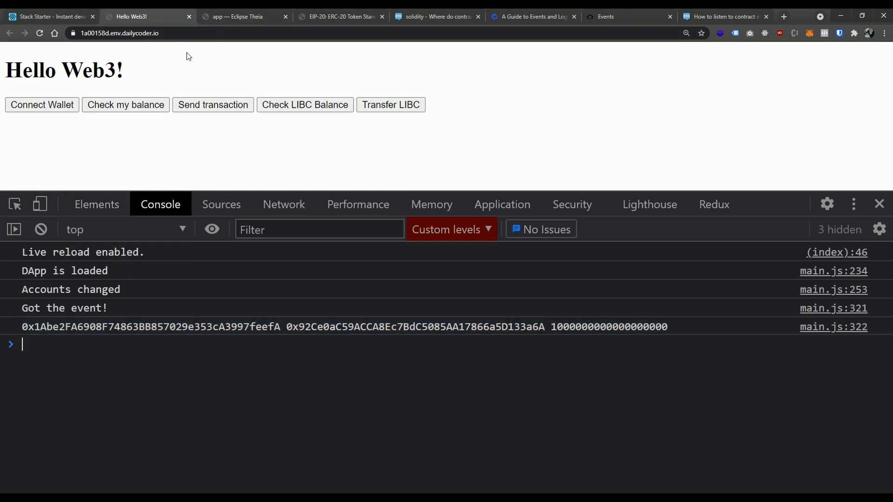
{"action": "mouse_move", "coordinate": [230, 17]}
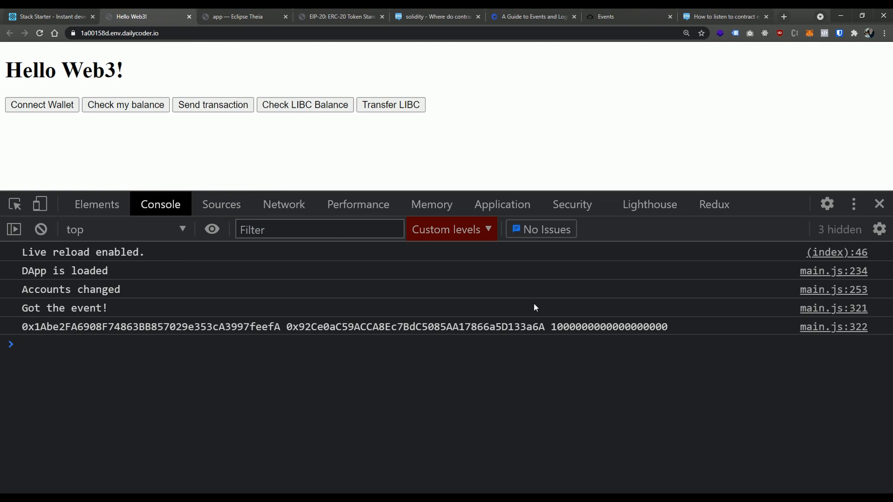
{"action": "mouse_move", "coordinate": [663, 167]}
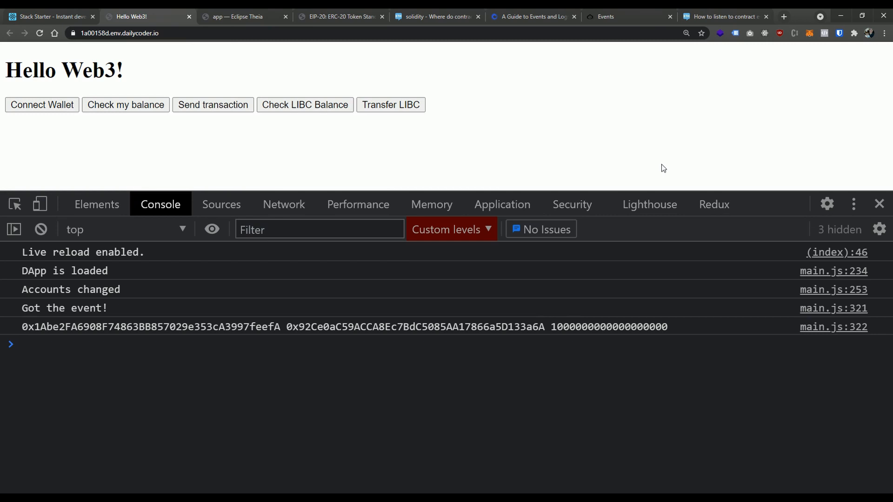
{"action": "left_click", "coordinate": [24, 345]}
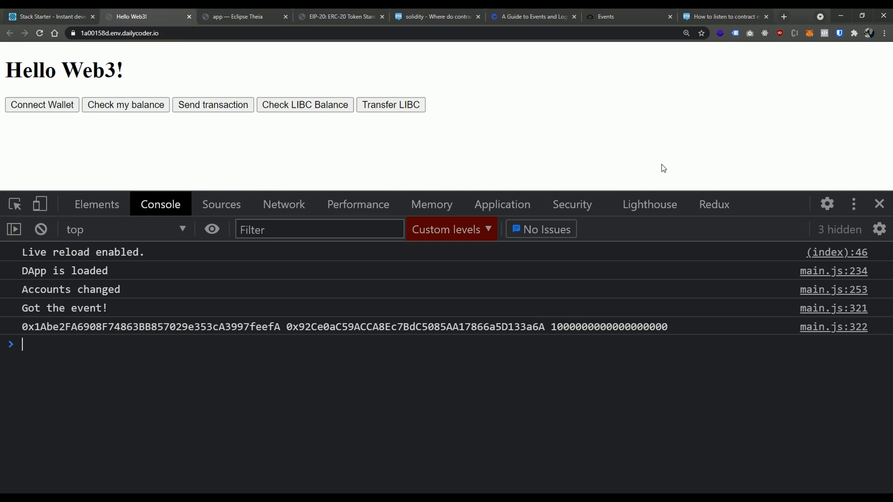